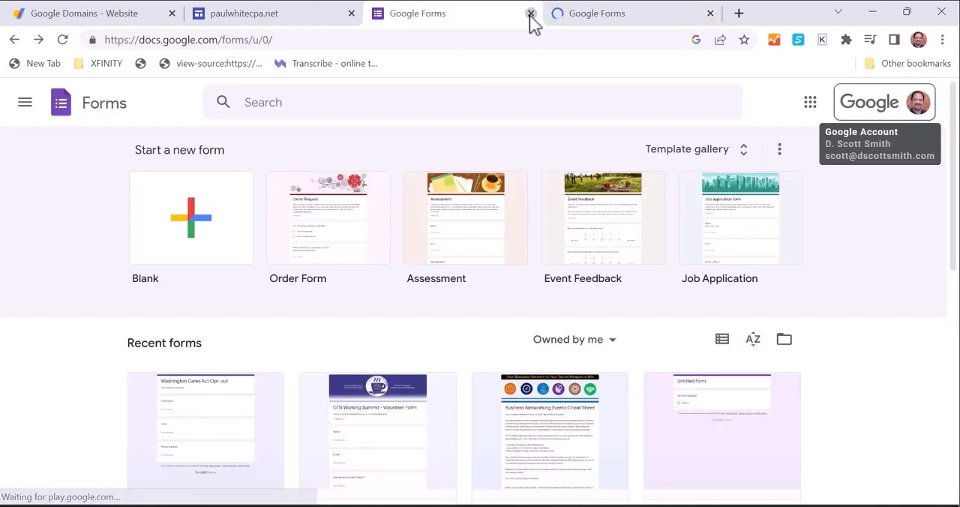
- Close the duplicate Forms tab and start a new form from the Contact Information template
click(531, 13)
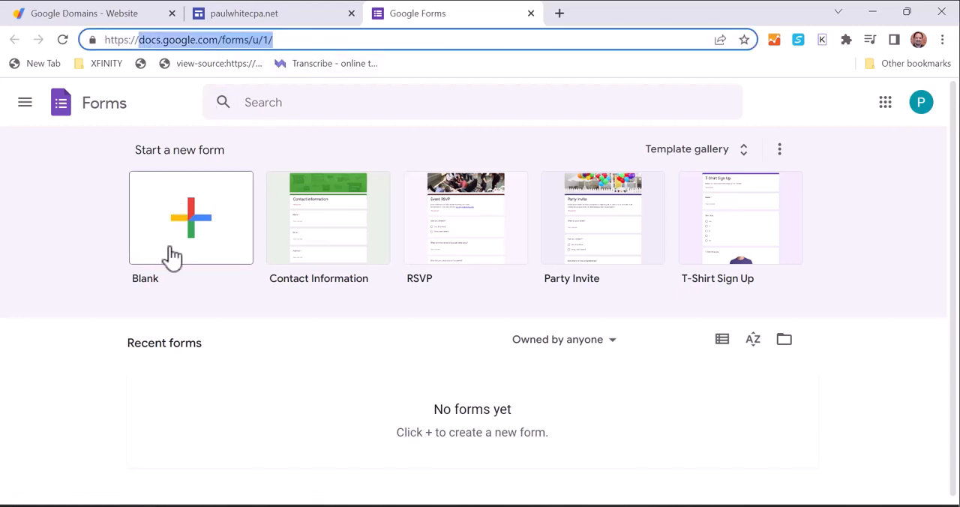
click(191, 217)
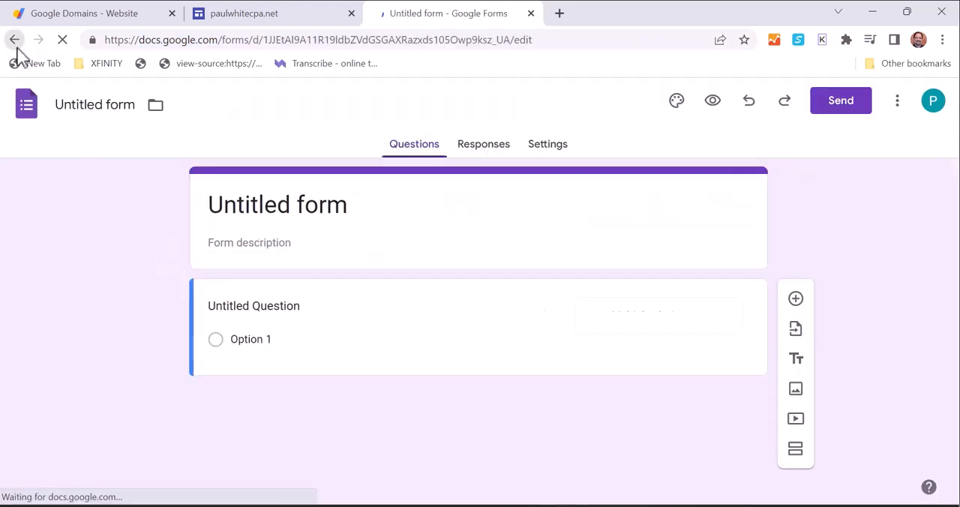
click(14, 40)
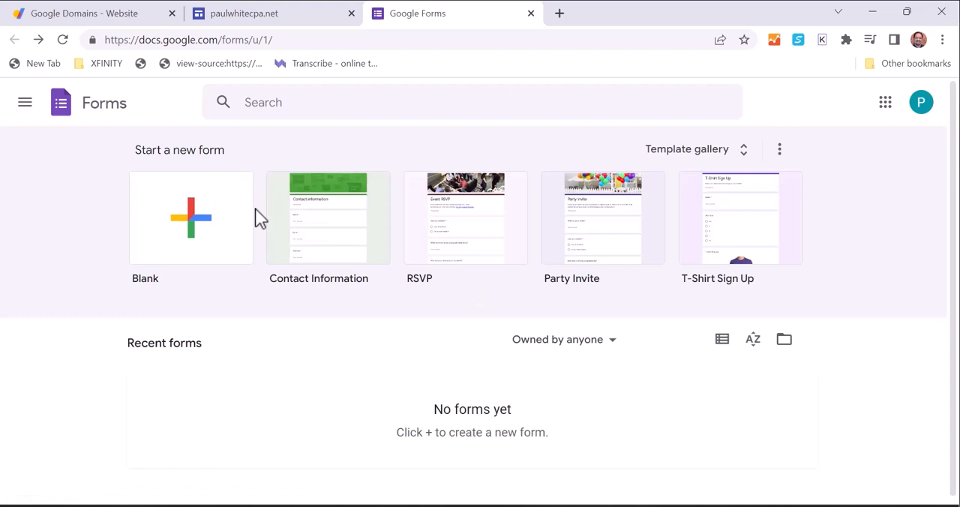
mouse_move(318, 228)
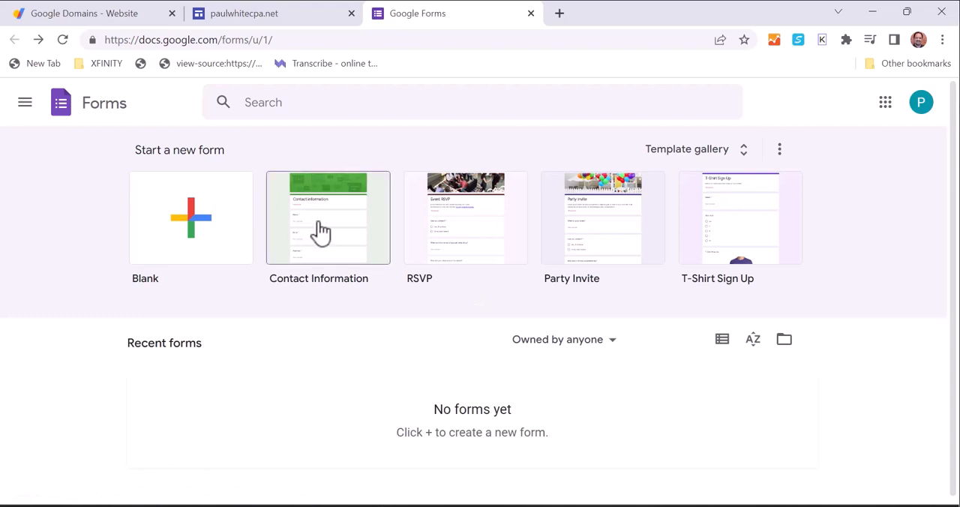
click(328, 217)
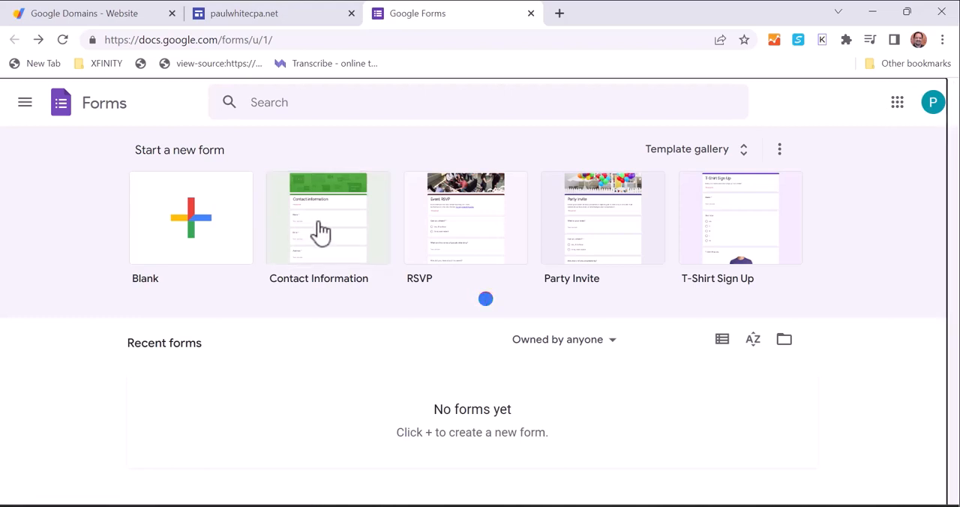
click(328, 217)
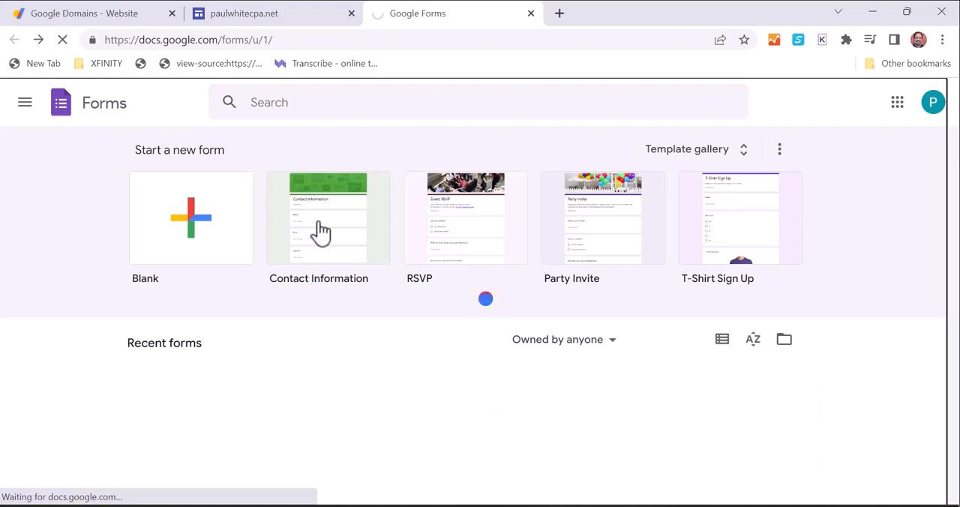
- Dismiss the font tip and delete the uploaded header image in the Theme panel
click(328, 218)
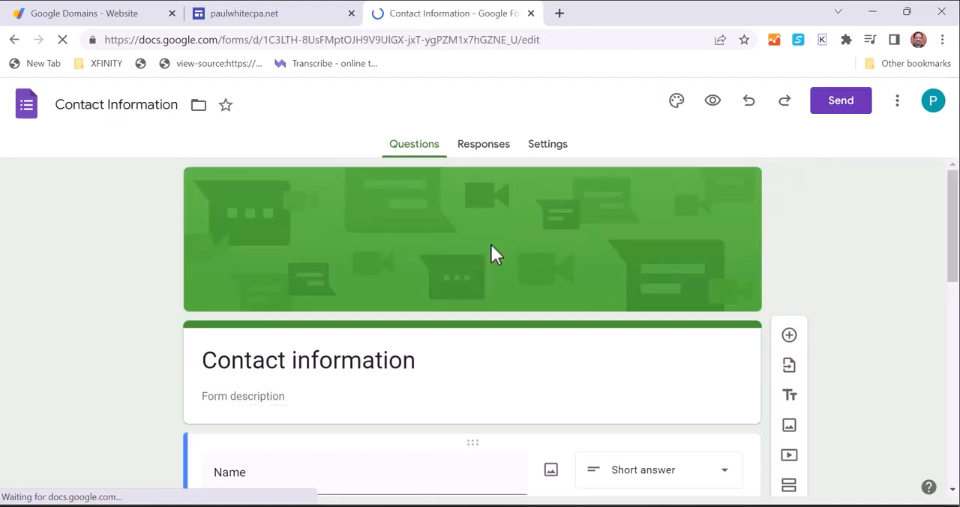
click(676, 100)
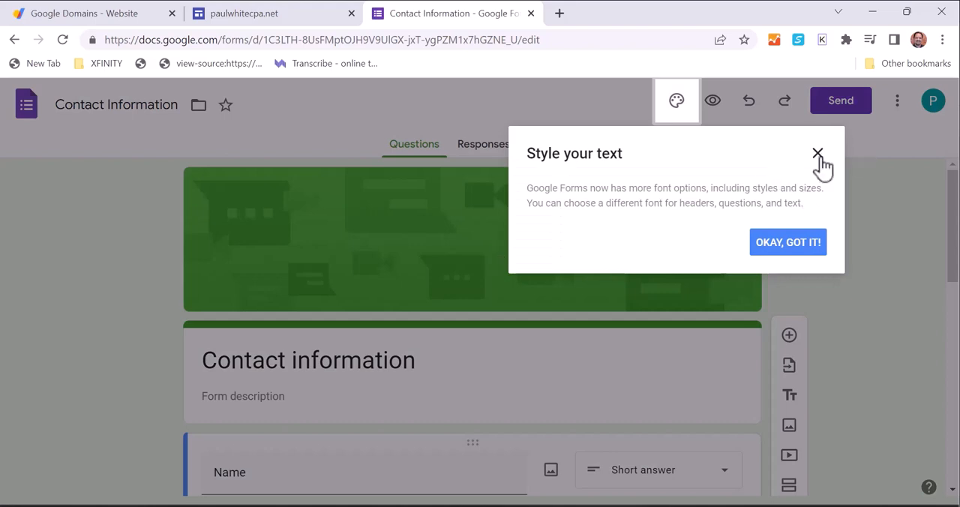
click(818, 153)
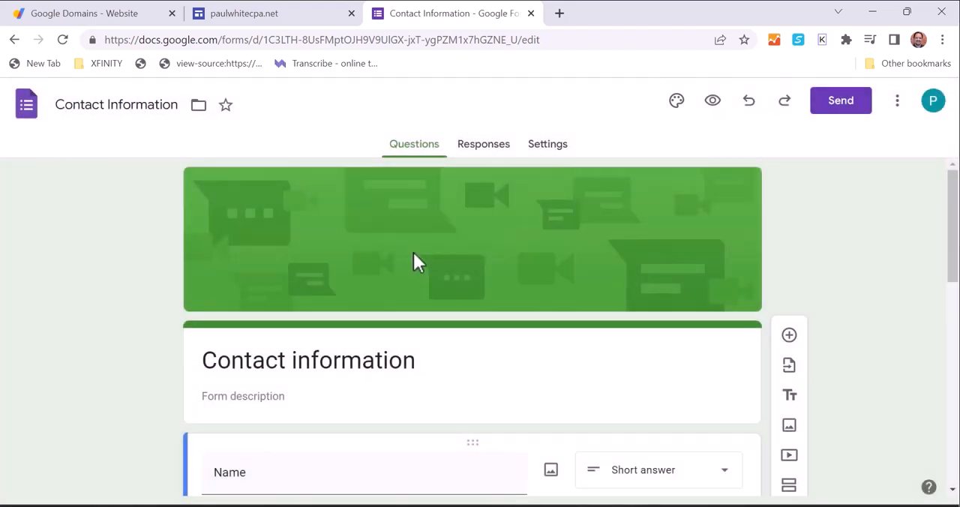
mouse_move(498, 260)
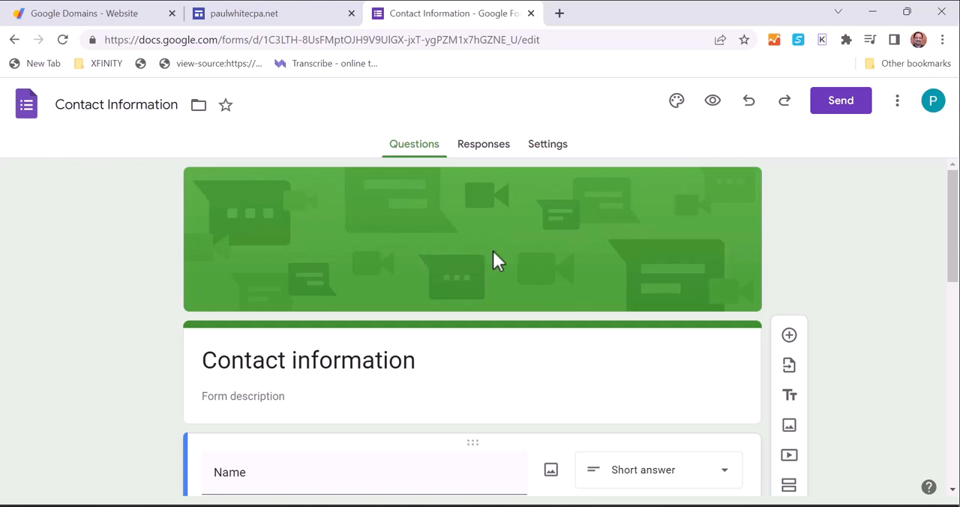
click(675, 100)
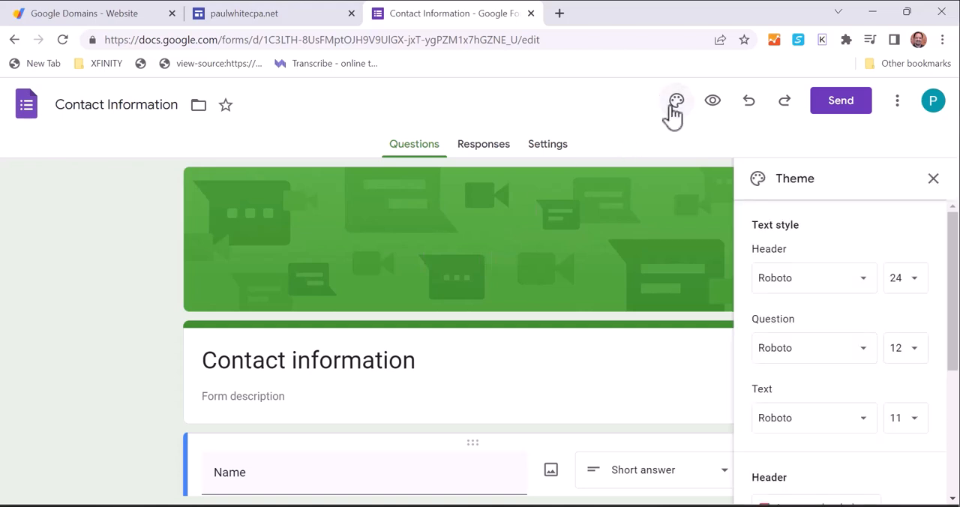
mouse_move(778, 291)
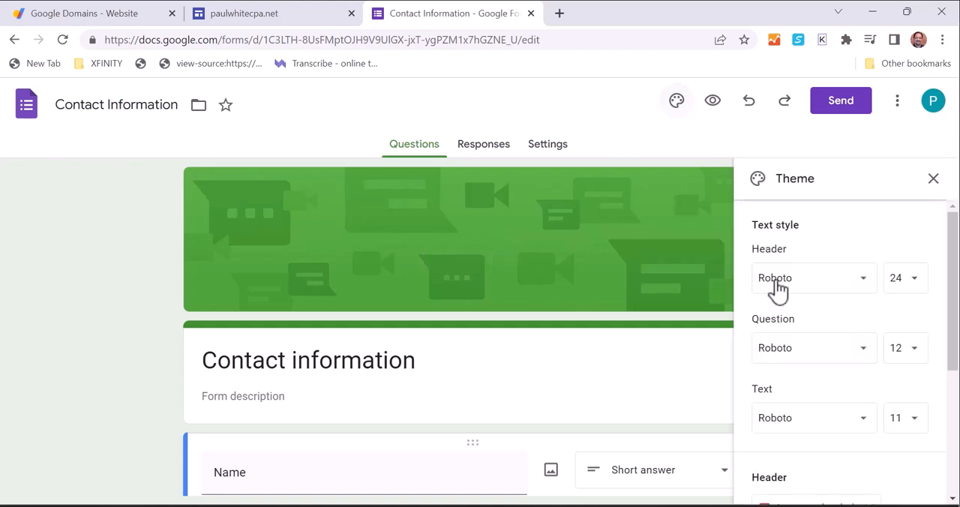
scroll(down, 3)
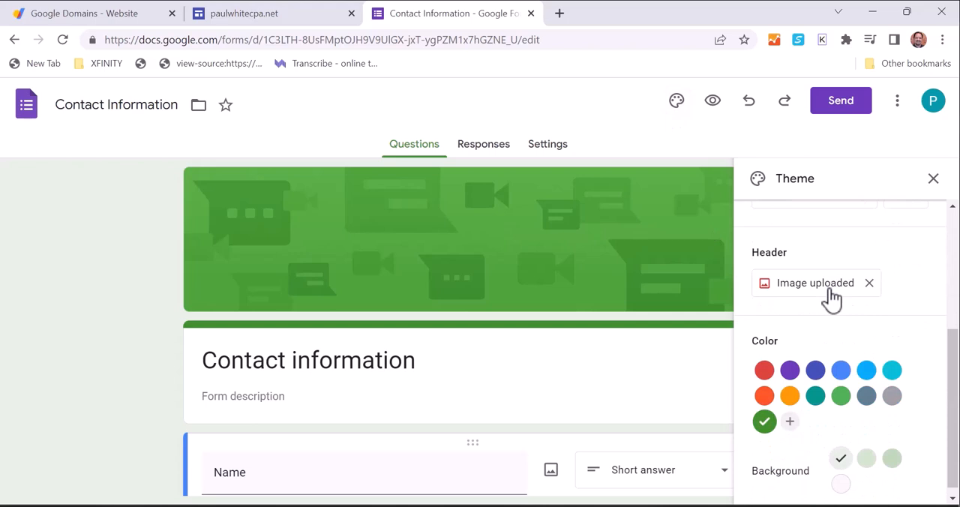
click(869, 283)
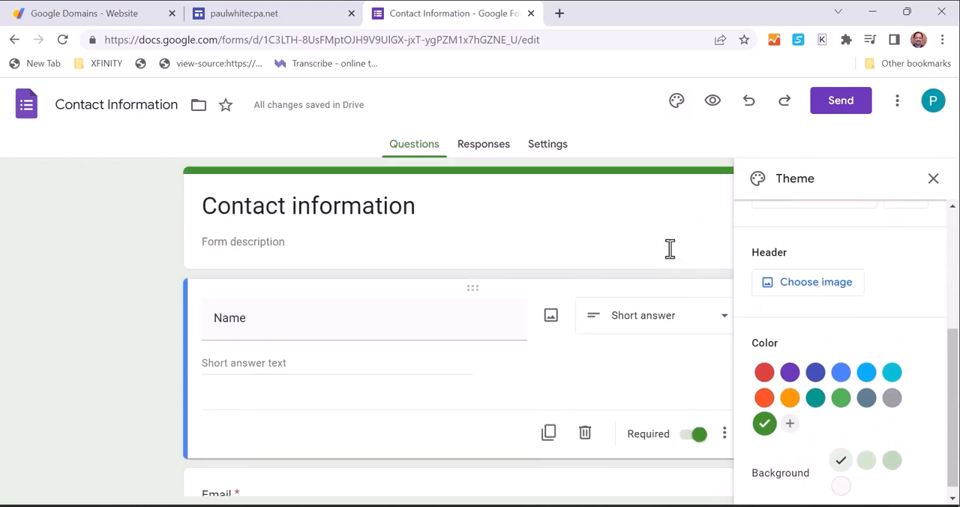
click(933, 179)
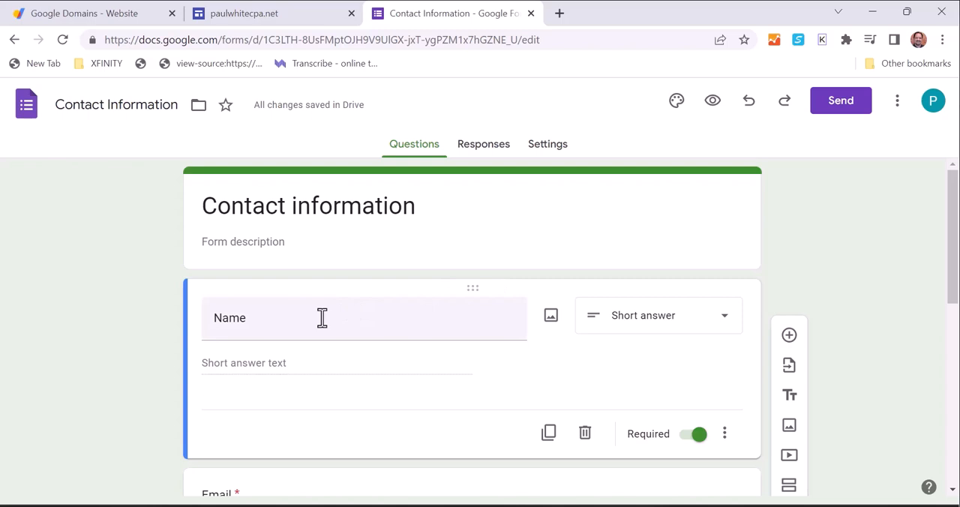
mouse_move(584, 363)
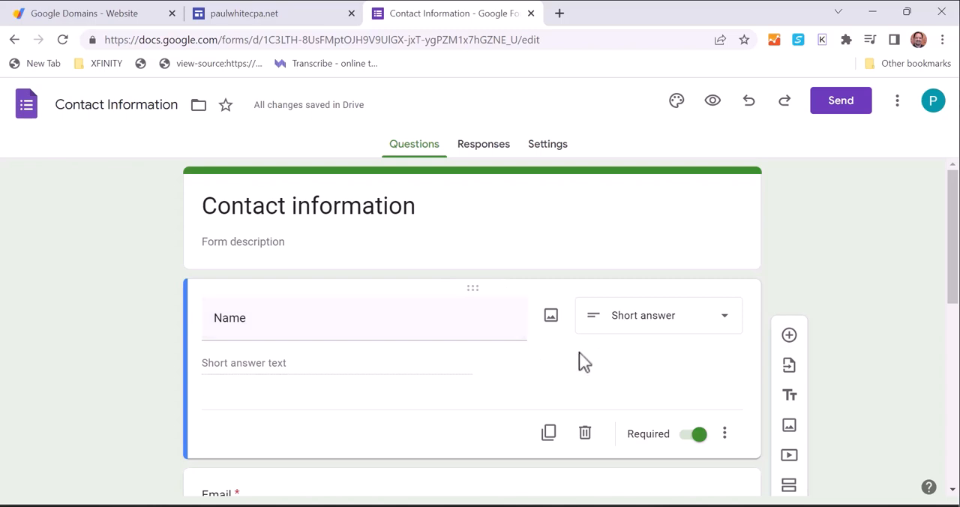
- Make the Address question optional and the Phone number question required
scroll(down, 3)
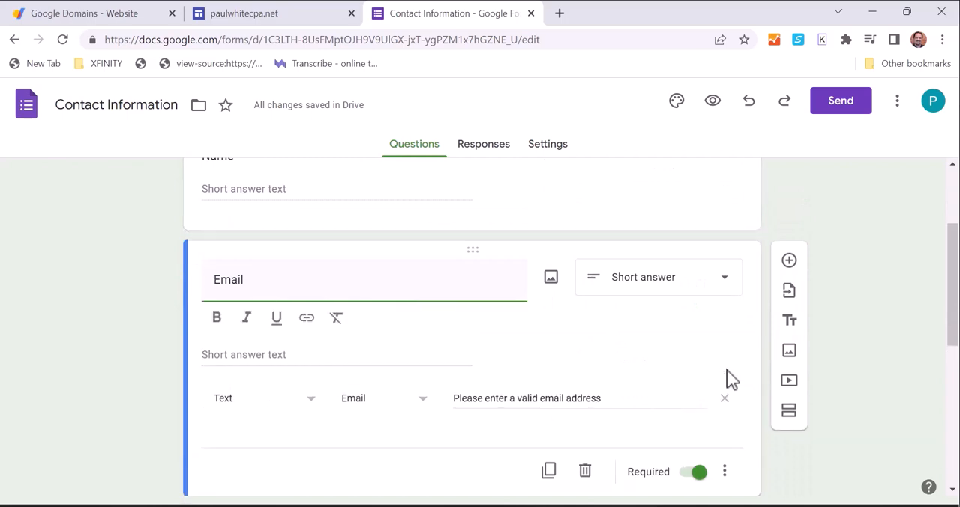
mouse_move(539, 344)
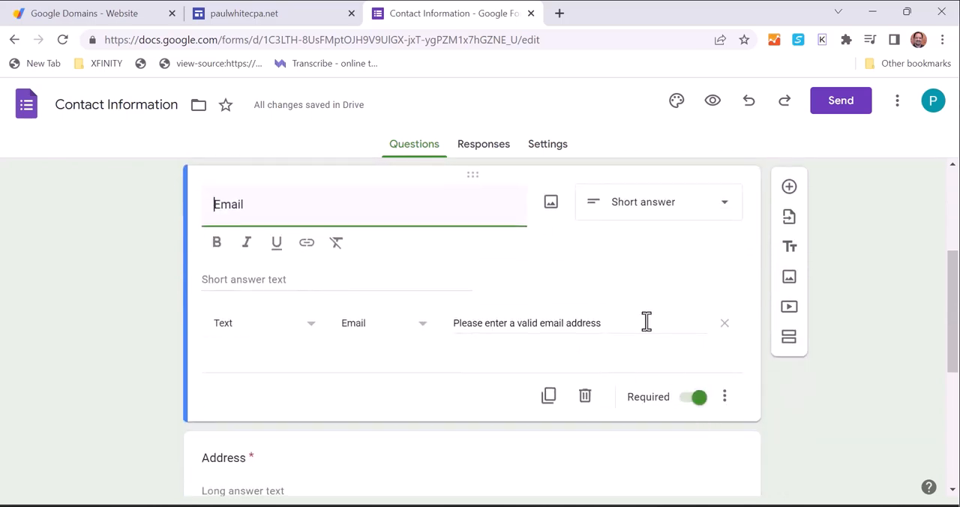
scroll(down, 3)
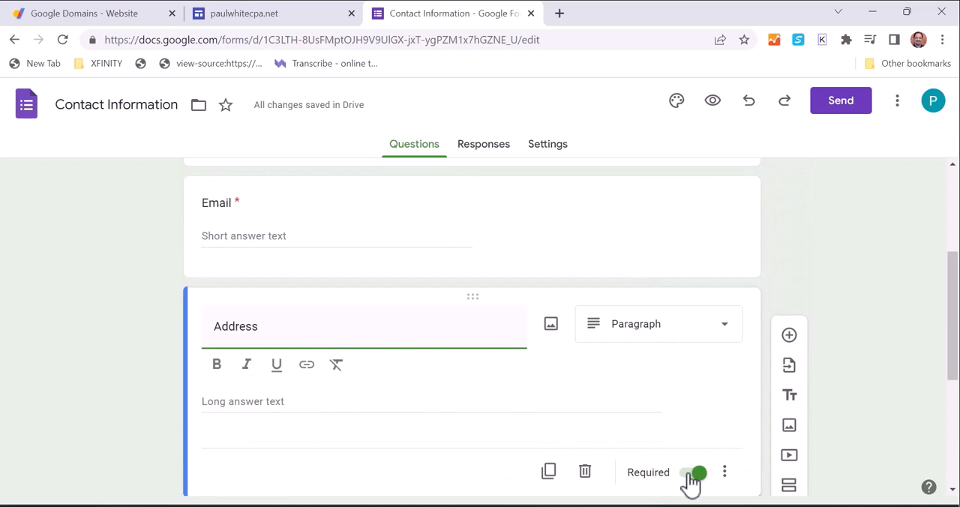
click(694, 472)
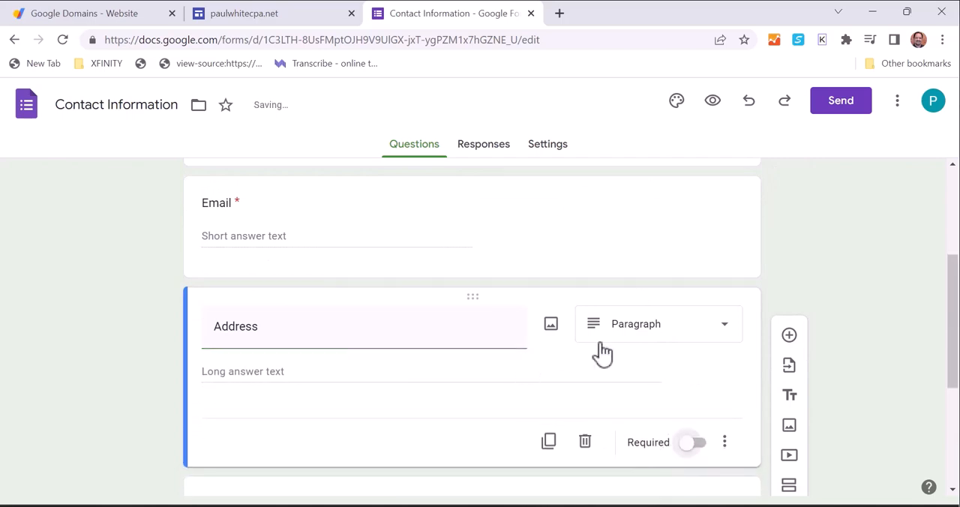
scroll(down, 3)
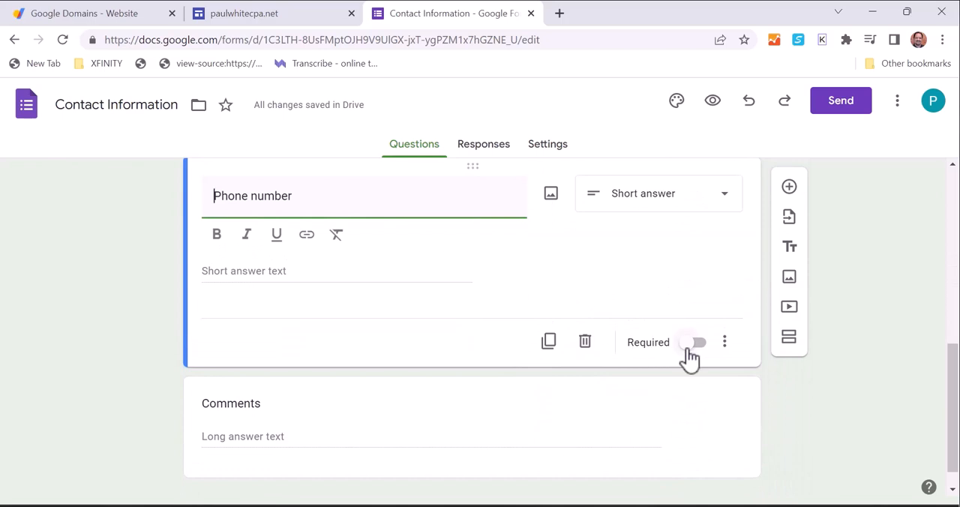
click(695, 342)
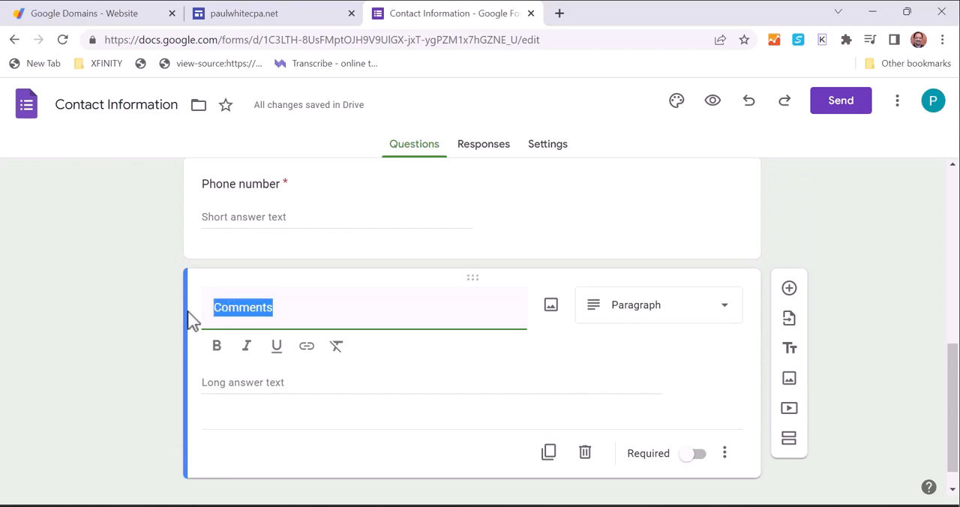
- Retitle the Comments question 'Type of Accounting Services Required'
text(Type of Accounting)
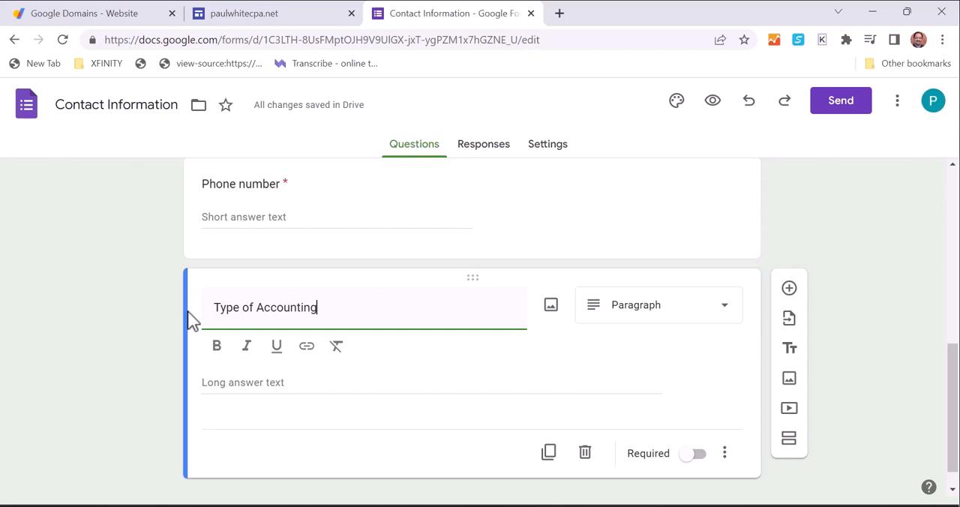
text(Services)
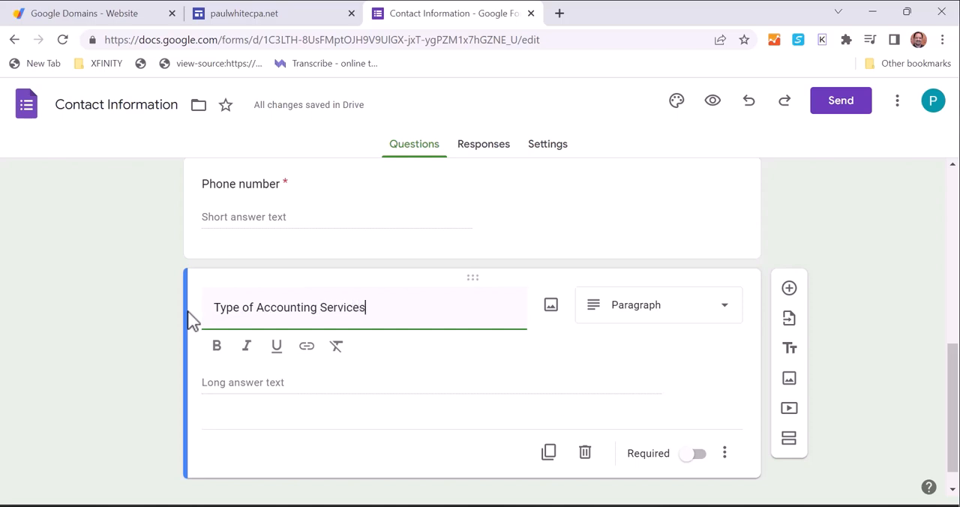
text(Require)
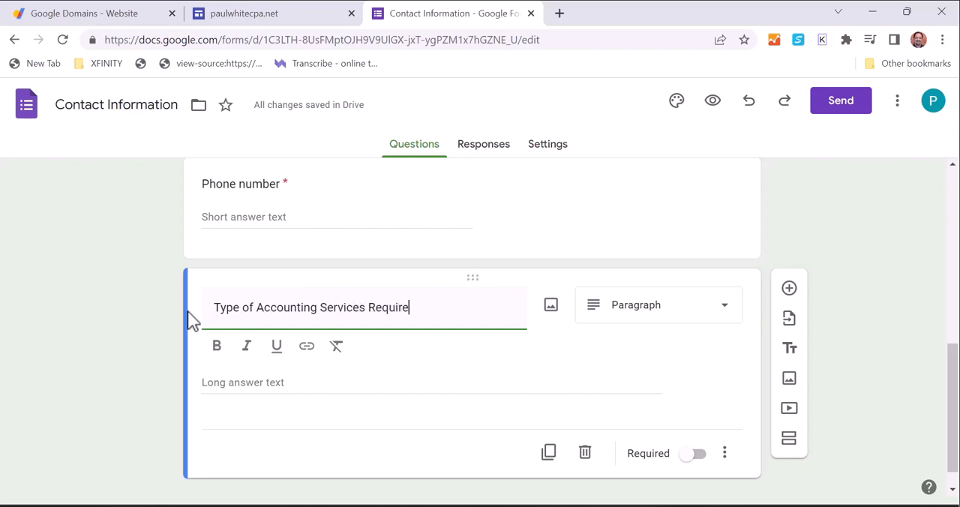
text(d)
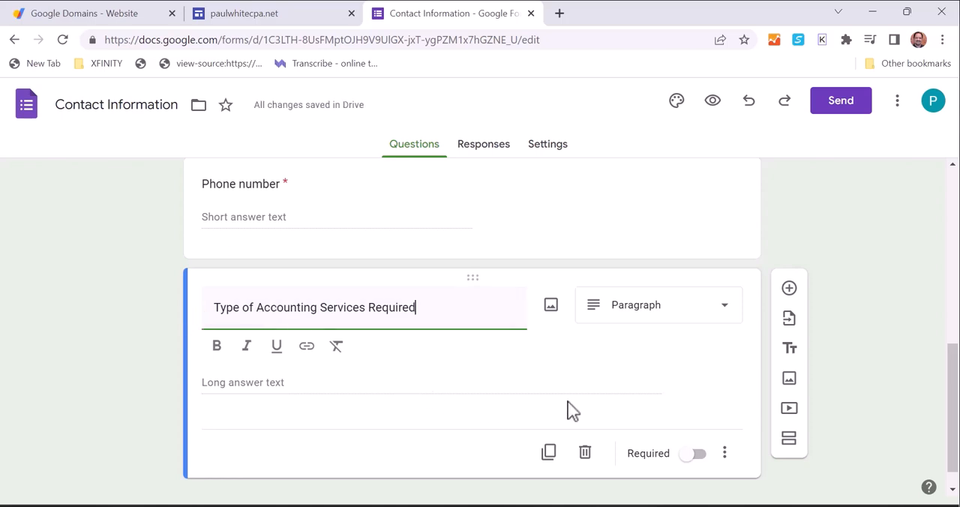
- Rename the form title to 'Contact Form' and view its Responses page
scroll(up, 3)
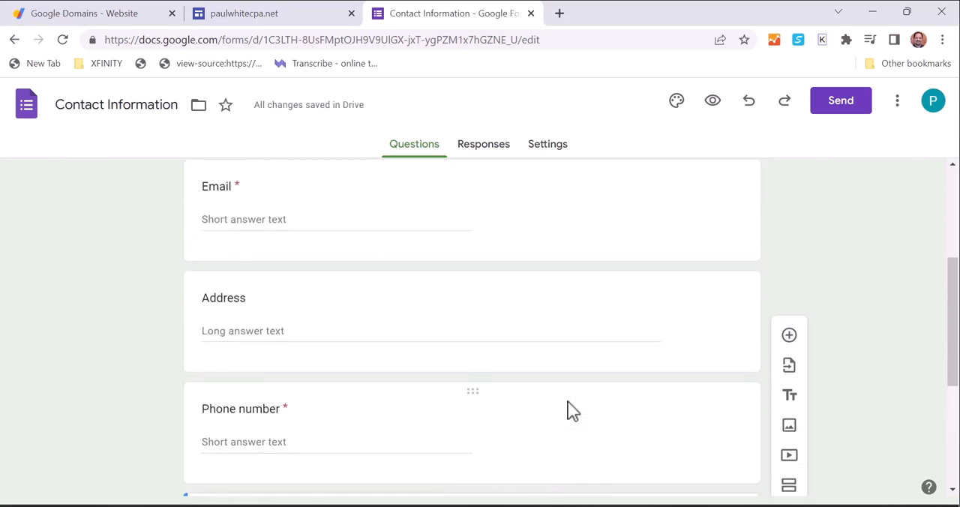
scroll(up, 3)
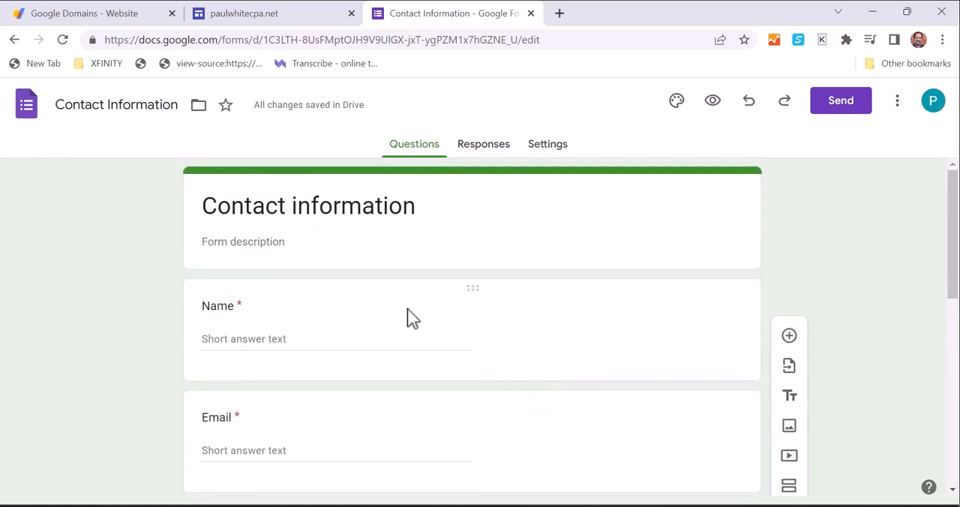
mouse_move(583, 323)
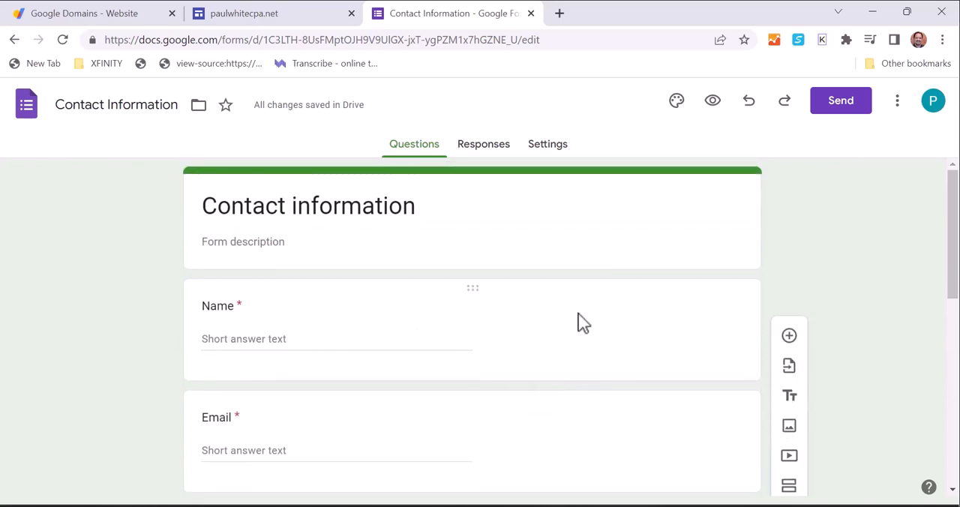
scroll(down, 3)
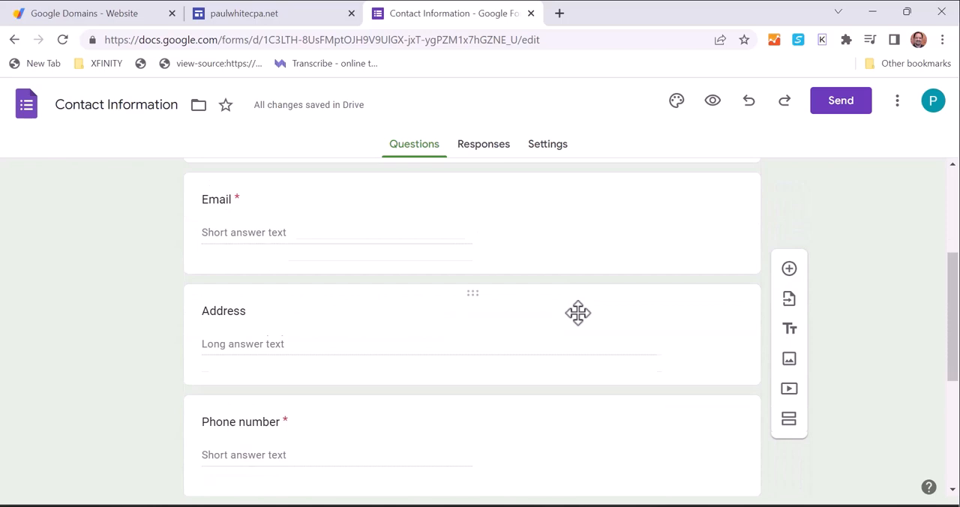
scroll(up, 3)
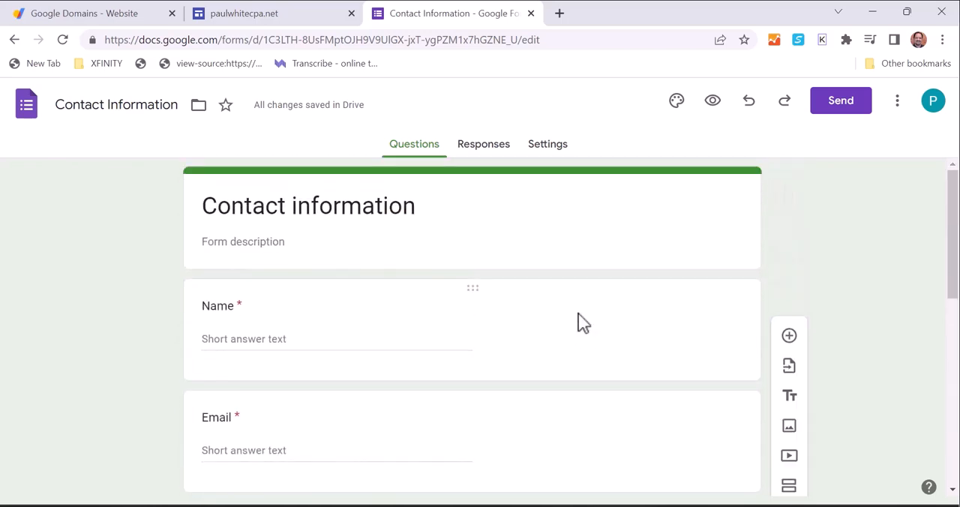
mouse_move(144, 104)
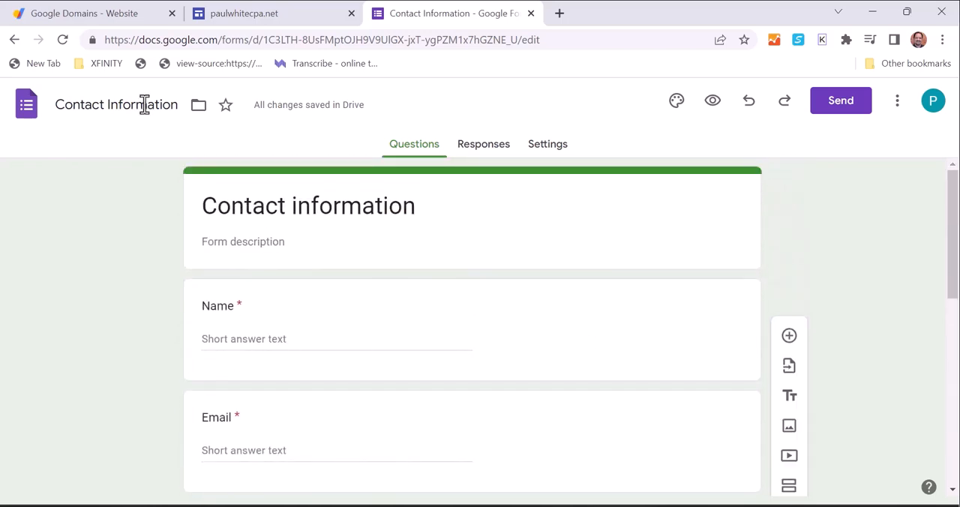
double_click(156, 105)
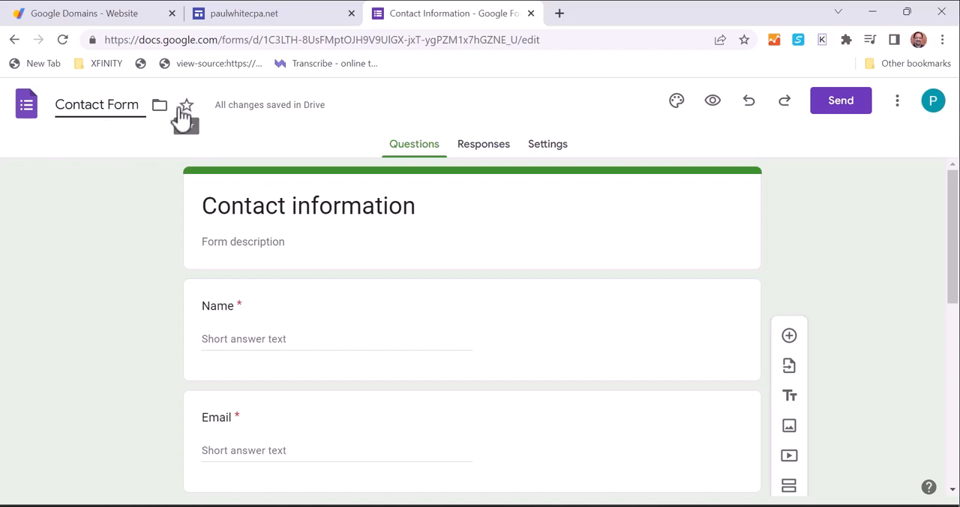
mouse_move(484, 150)
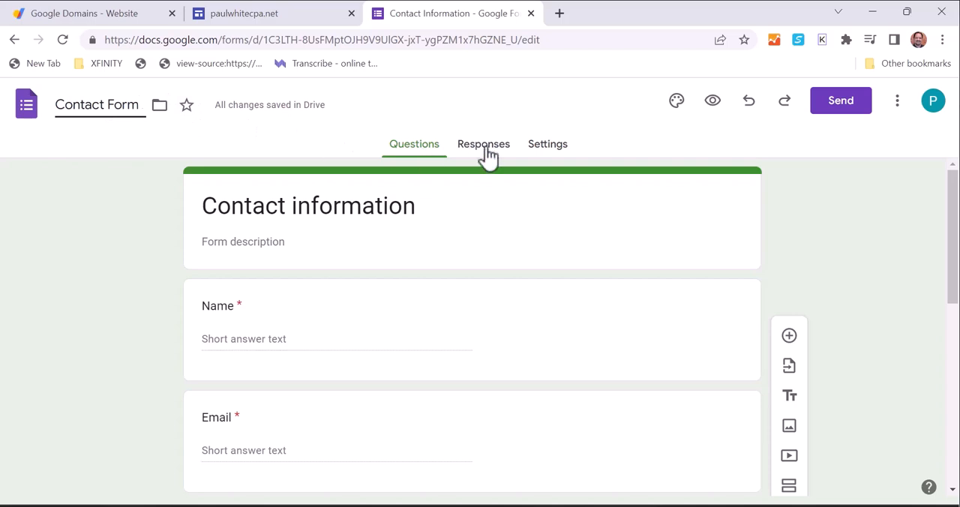
click(483, 144)
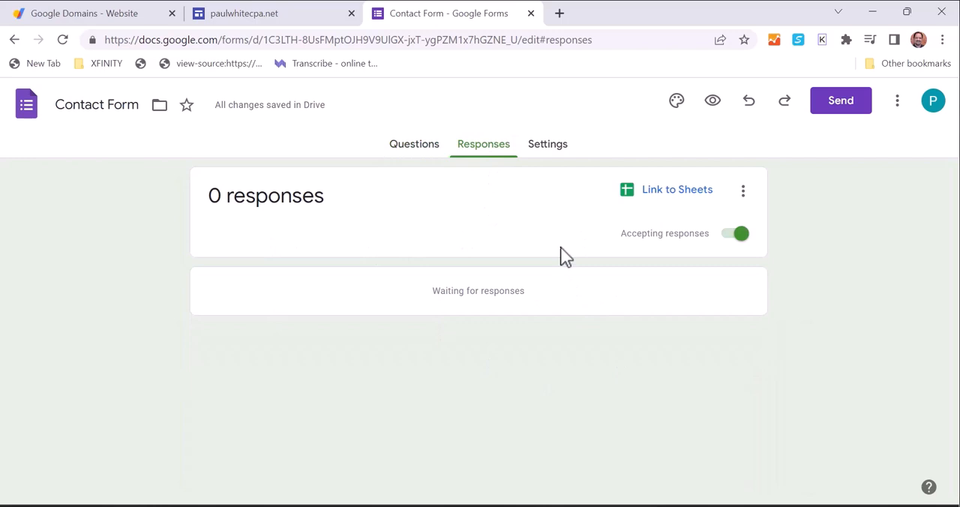
- Link responses to a new 'Contact Form (Responses)' spreadsheet and open it
click(548, 143)
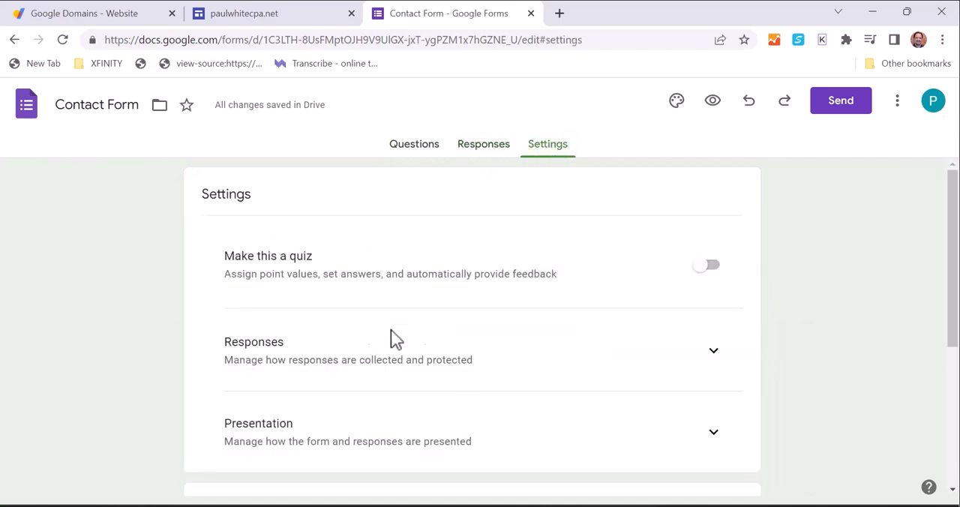
click(414, 143)
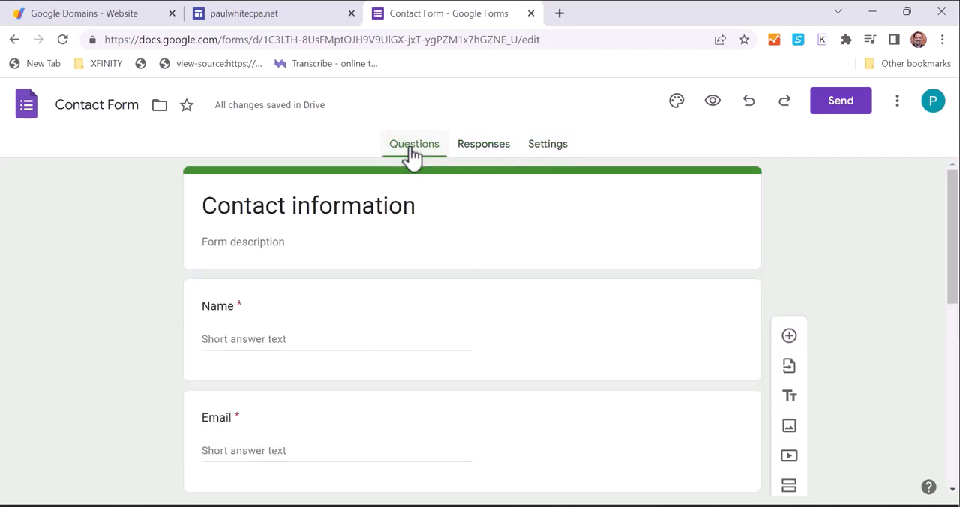
click(483, 143)
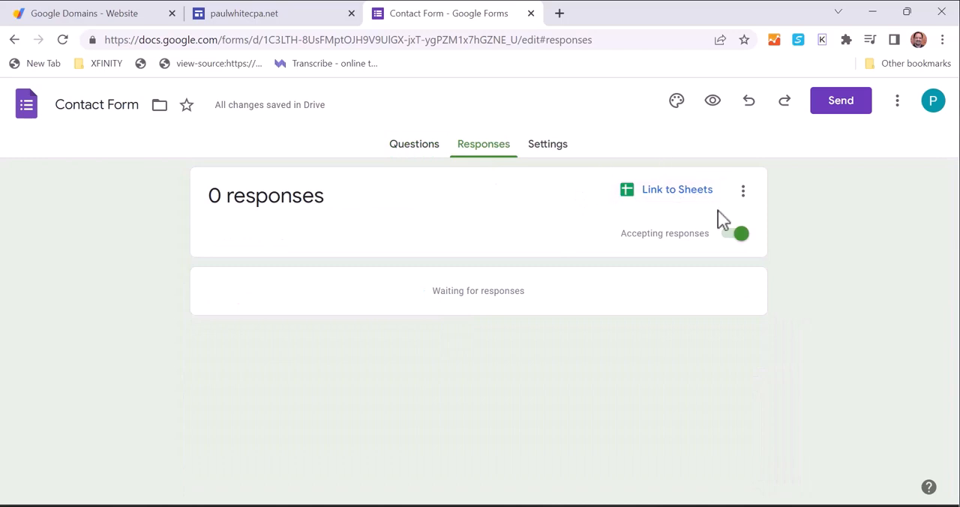
click(676, 189)
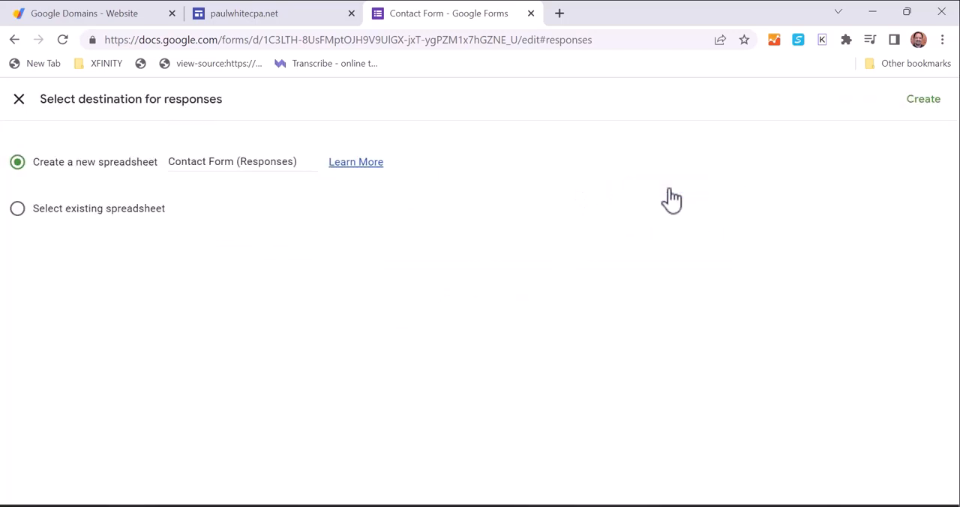
mouse_move(202, 180)
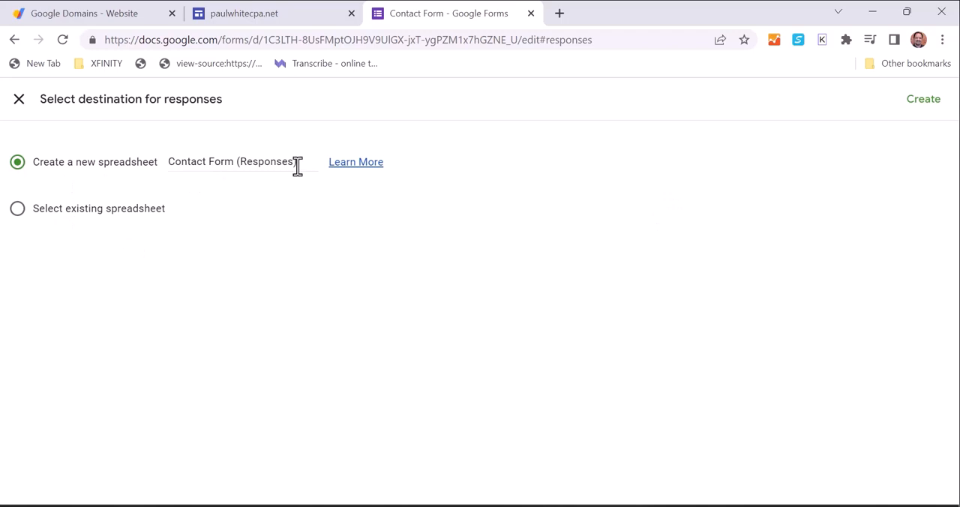
mouse_move(923, 98)
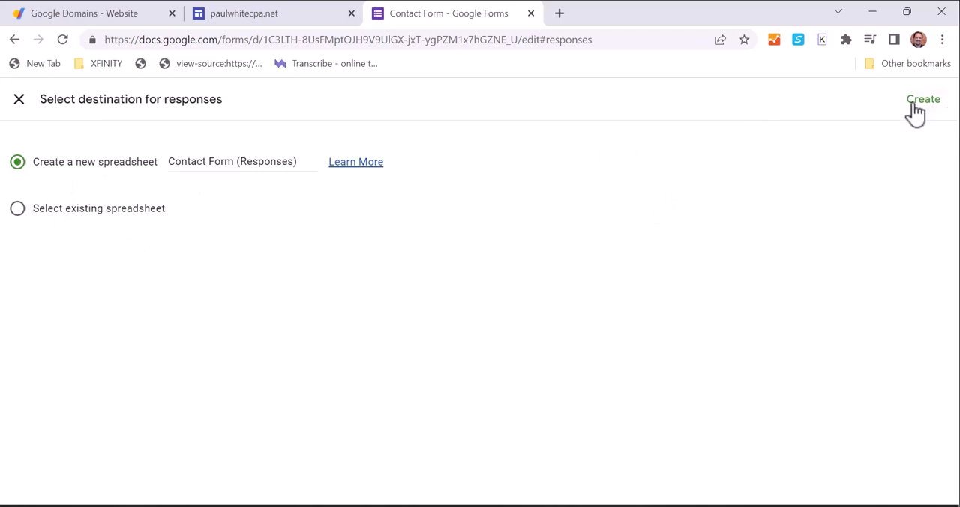
click(922, 98)
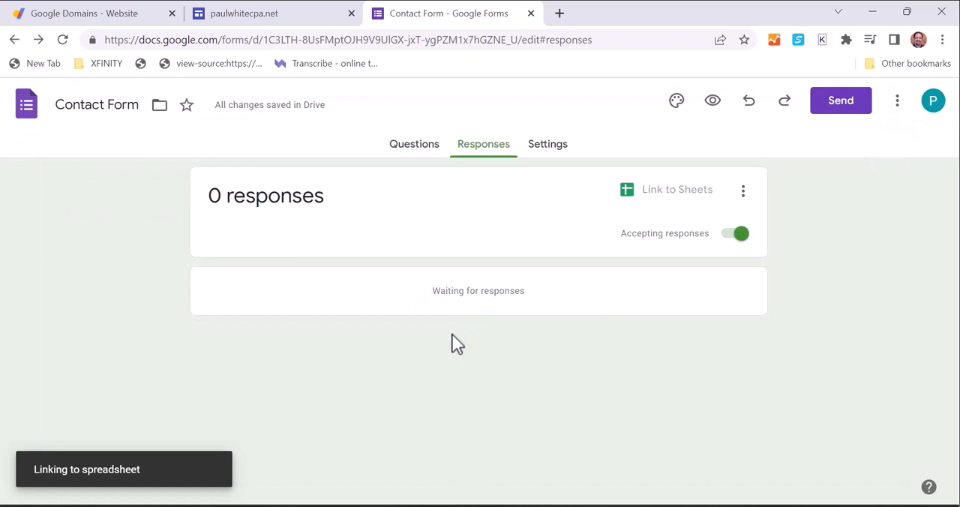
click(666, 189)
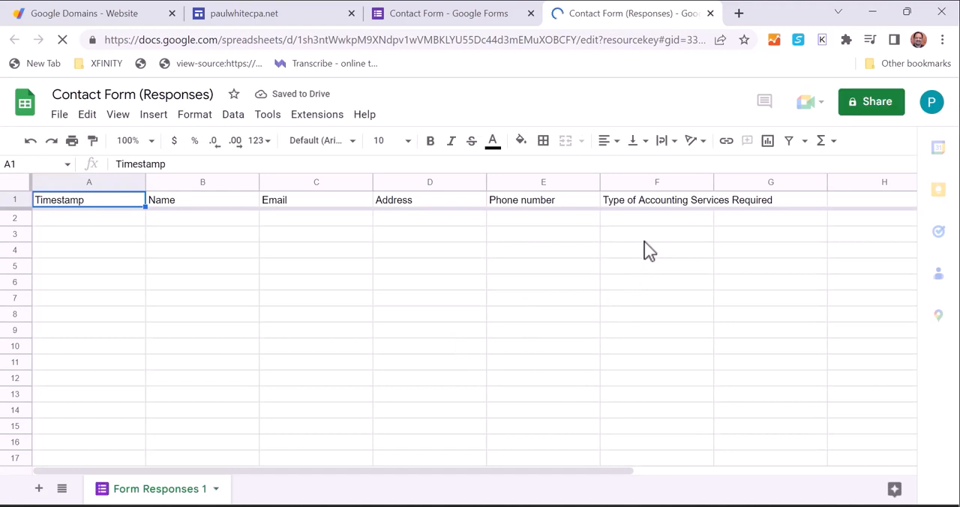
mouse_move(239, 123)
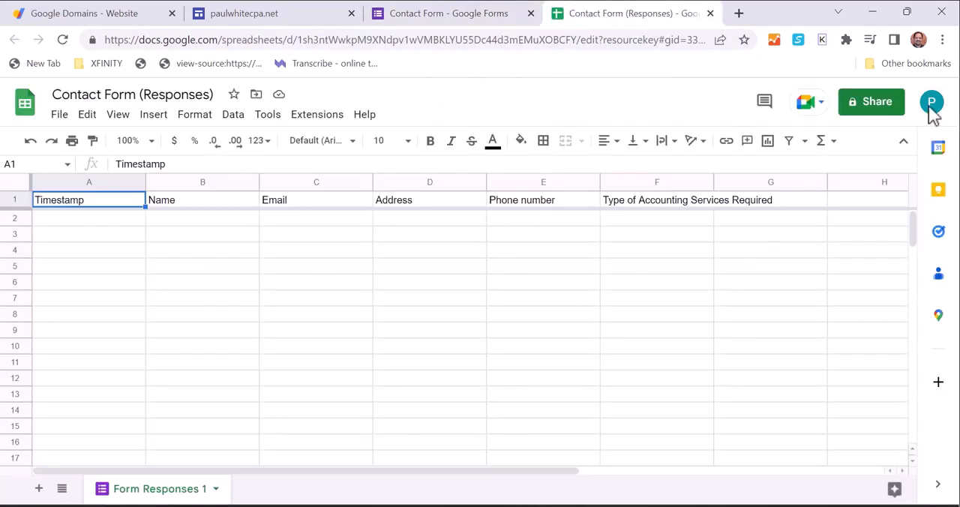
- Leave the responses spreadsheet and return to the form tab
click(447, 13)
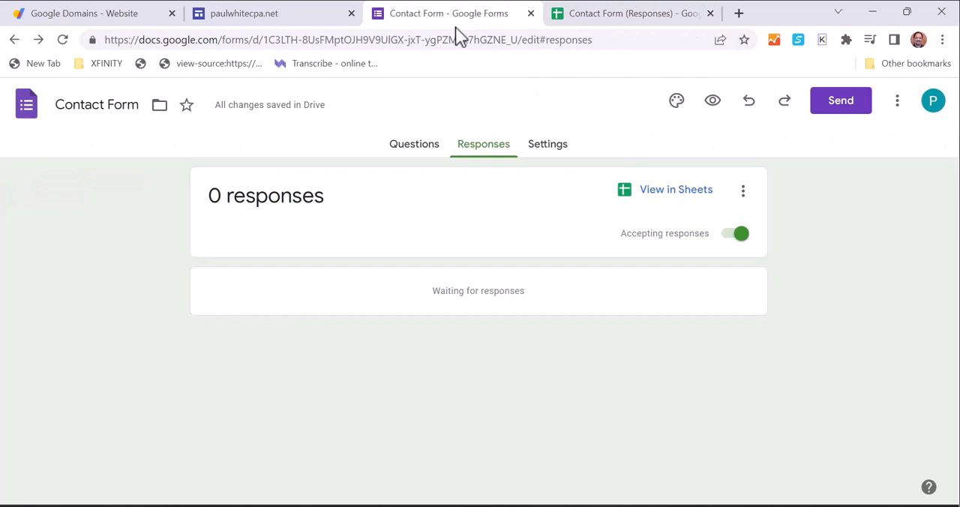
click(414, 144)
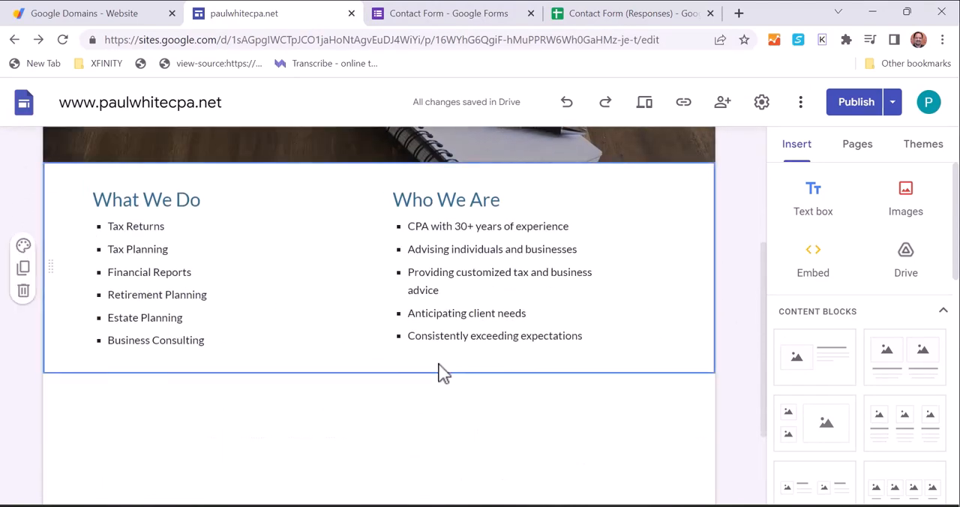
mouse_move(884, 240)
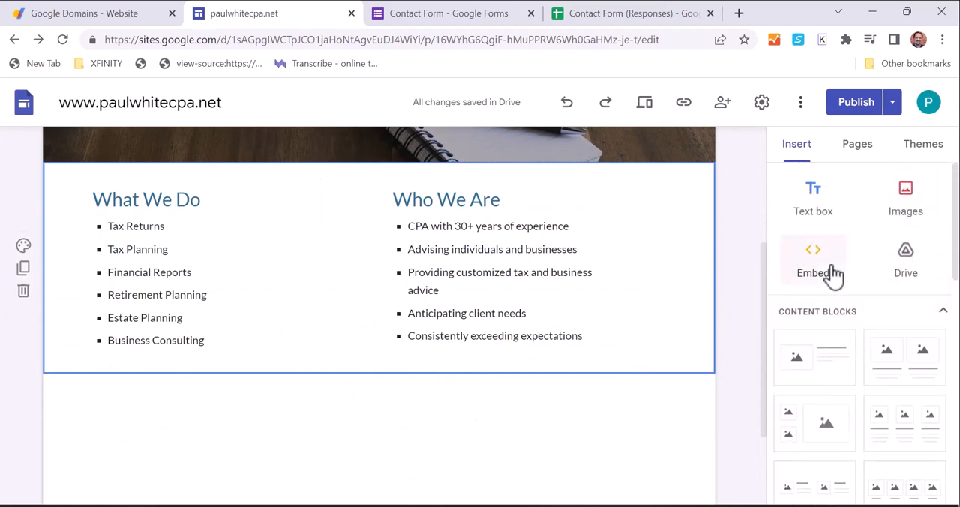
- Cancel the Embed from the web dialog and scroll the Insert panel to Forms
click(813, 259)
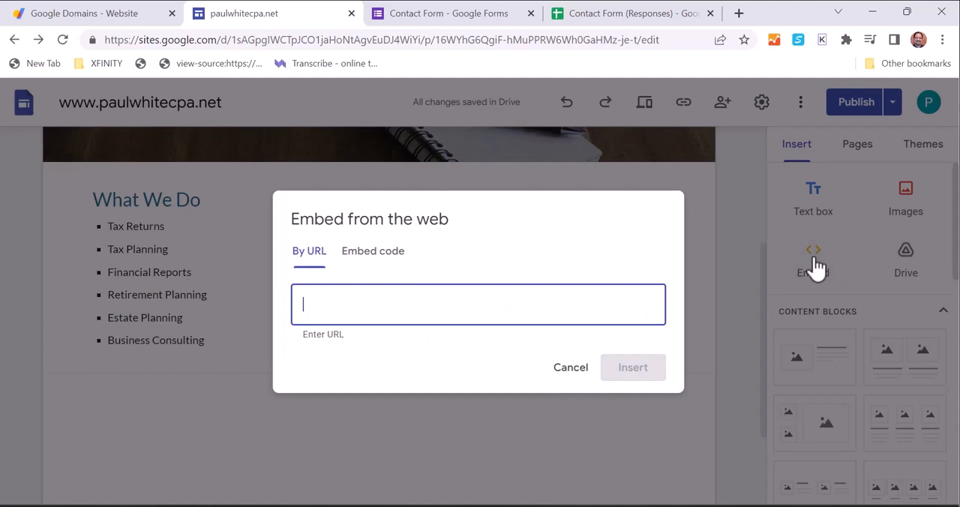
click(570, 367)
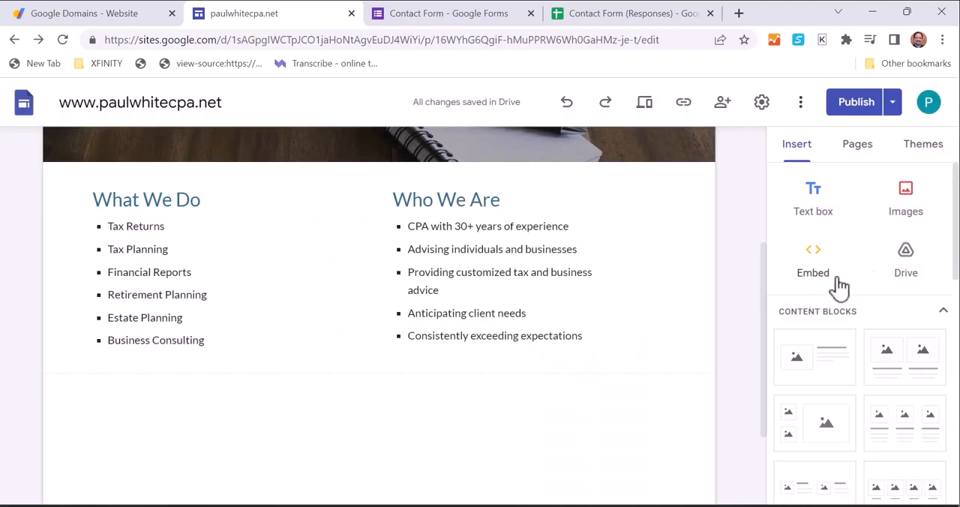
scroll(down, 3)
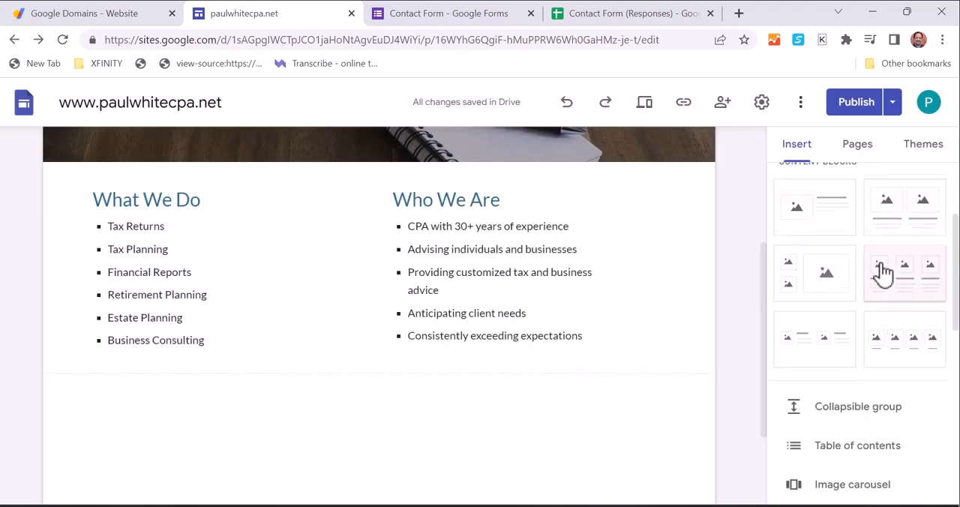
scroll(down, 3)
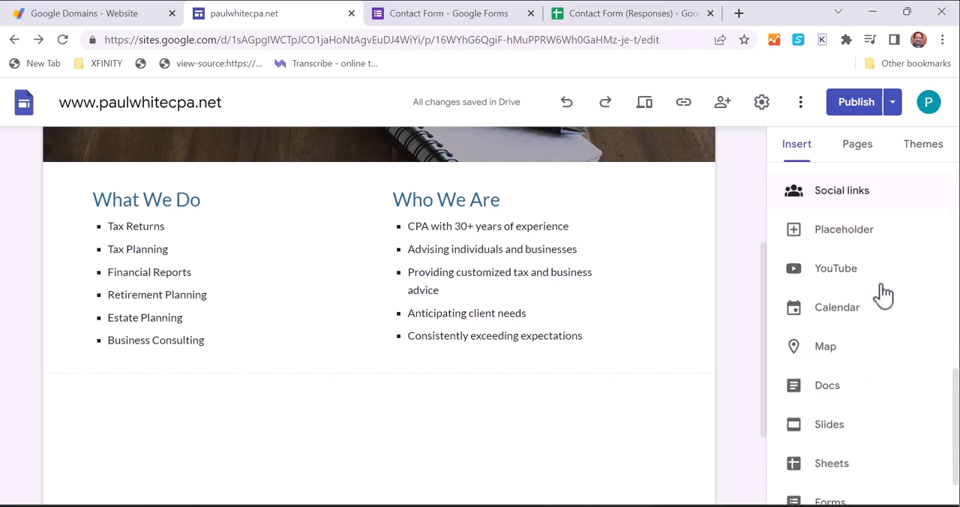
scroll(down, 3)
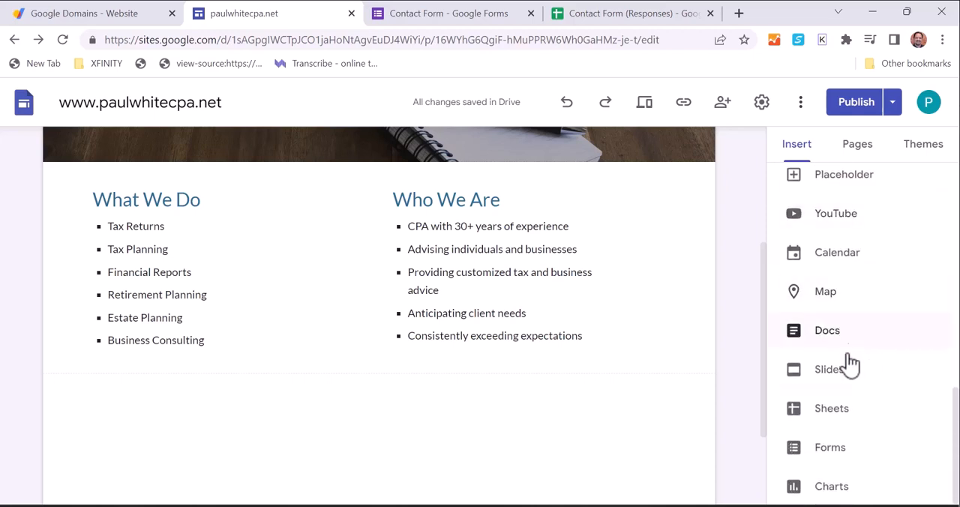
mouse_move(809, 457)
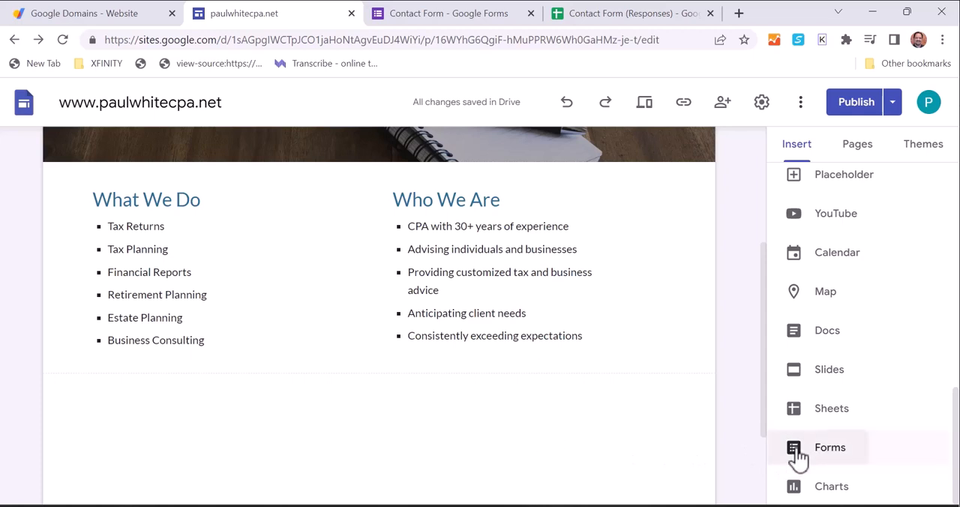
- Insert the Contact Form from the Forms option below the homepage services section
click(830, 447)
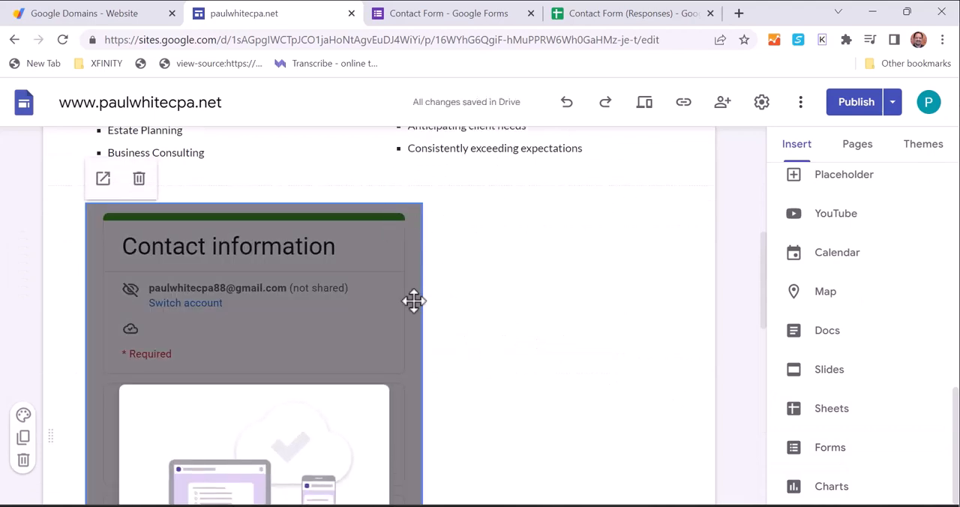
mouse_move(338, 275)
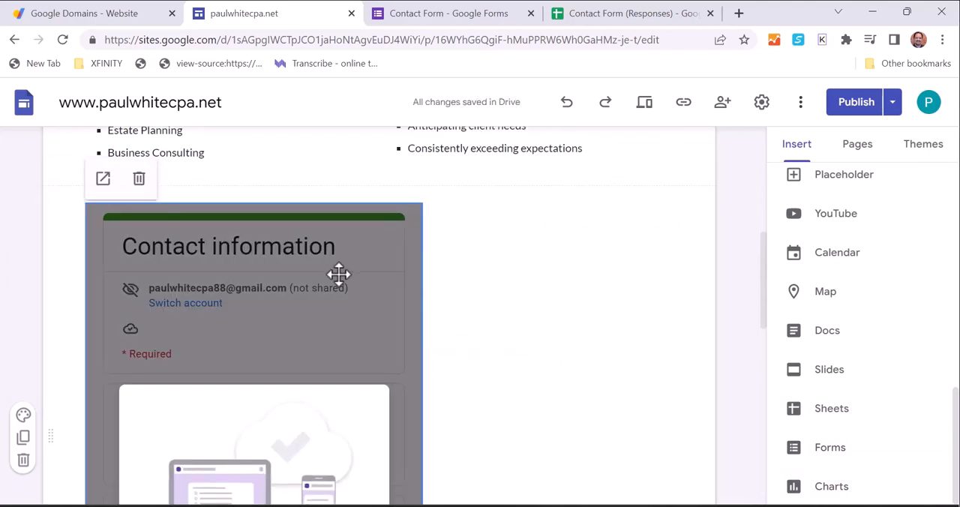
mouse_move(330, 251)
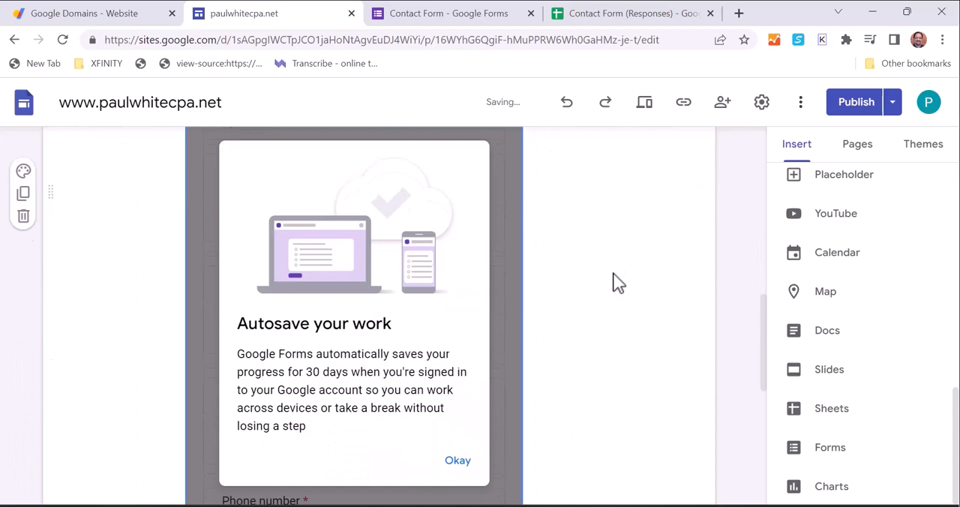
click(458, 459)
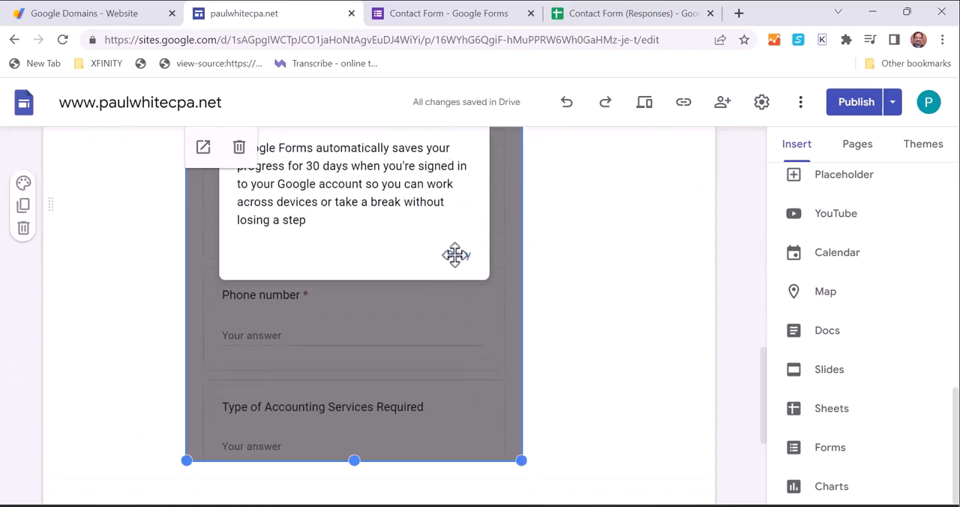
scroll(up, 3)
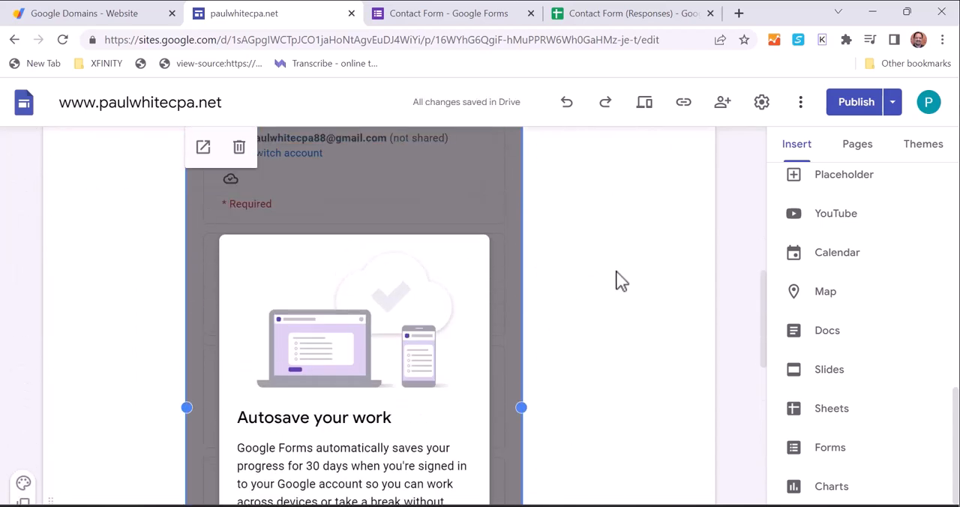
scroll(up, 3)
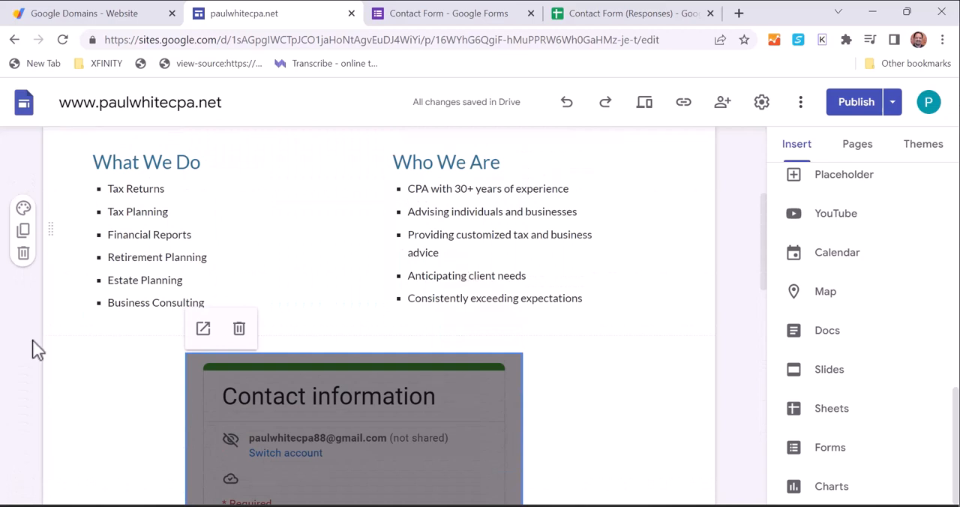
mouse_move(184, 384)
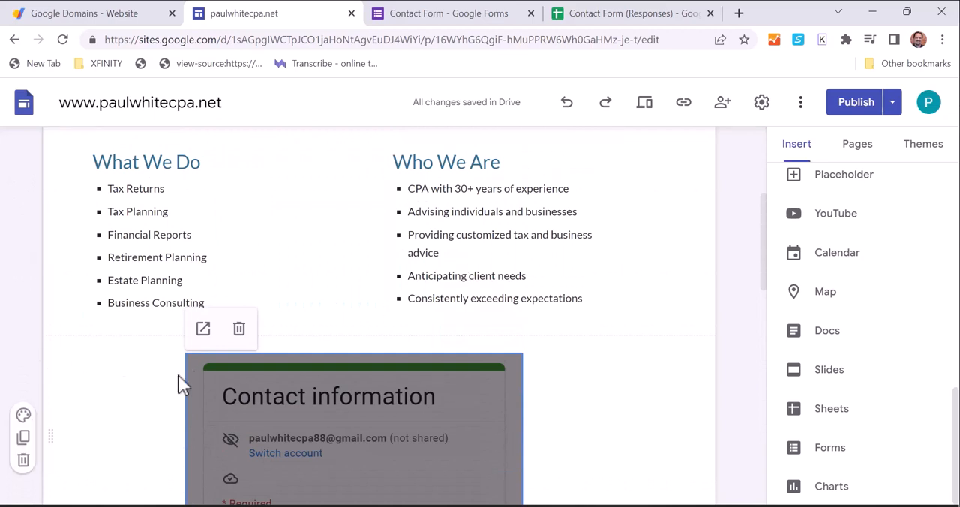
scroll(down, 3)
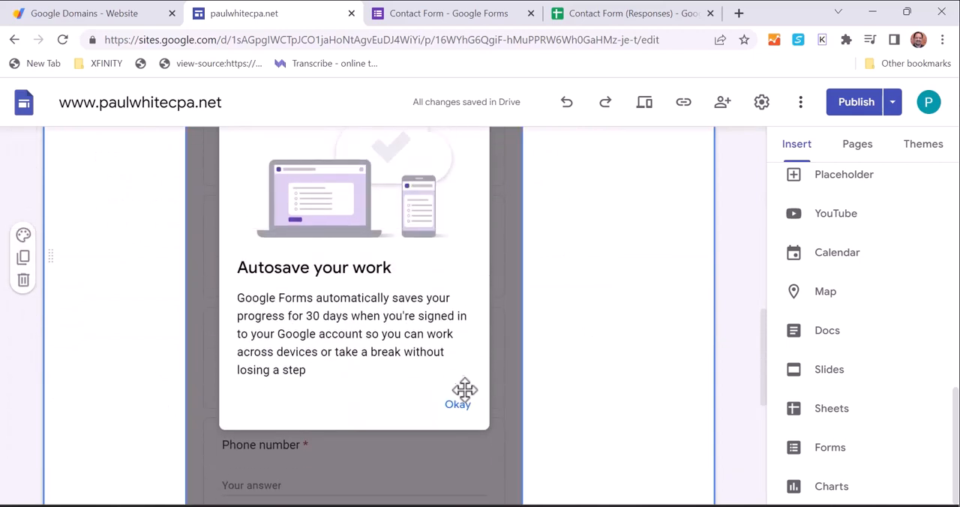
scroll(down, 3)
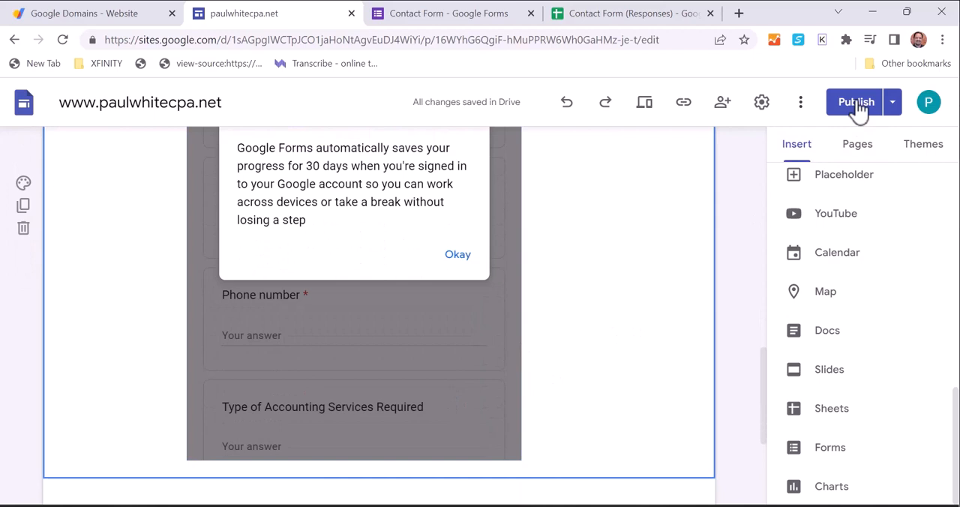
- Review the draft changes, publish the paulwhitecpa.net homepage, and view the live site
click(856, 102)
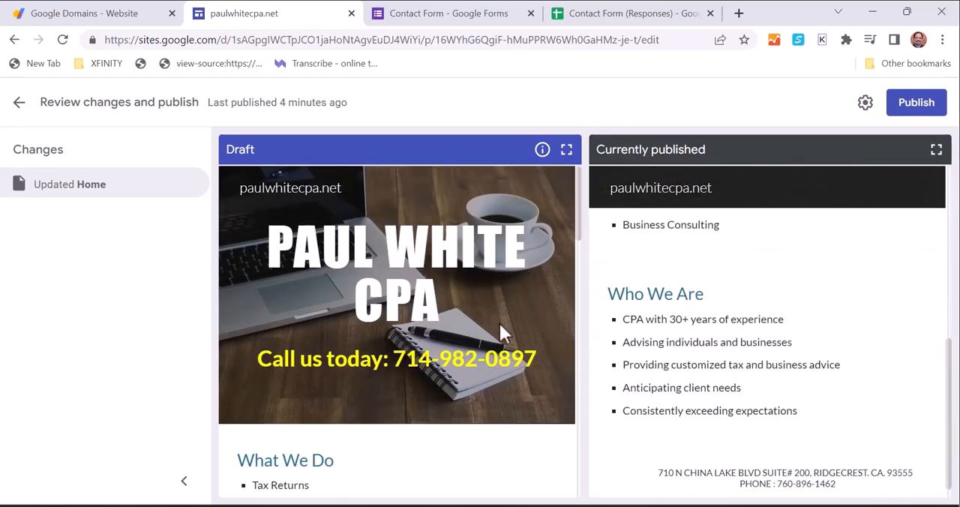
scroll(down, 3)
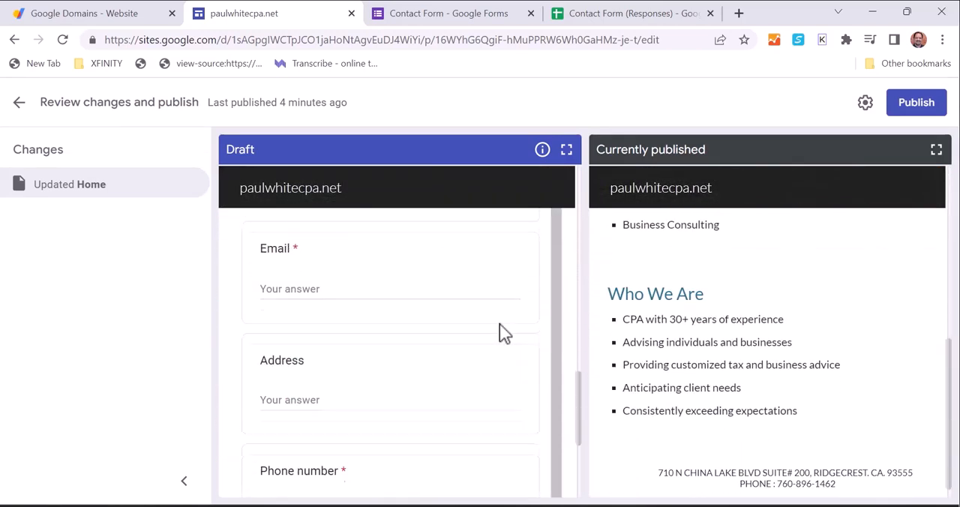
click(916, 102)
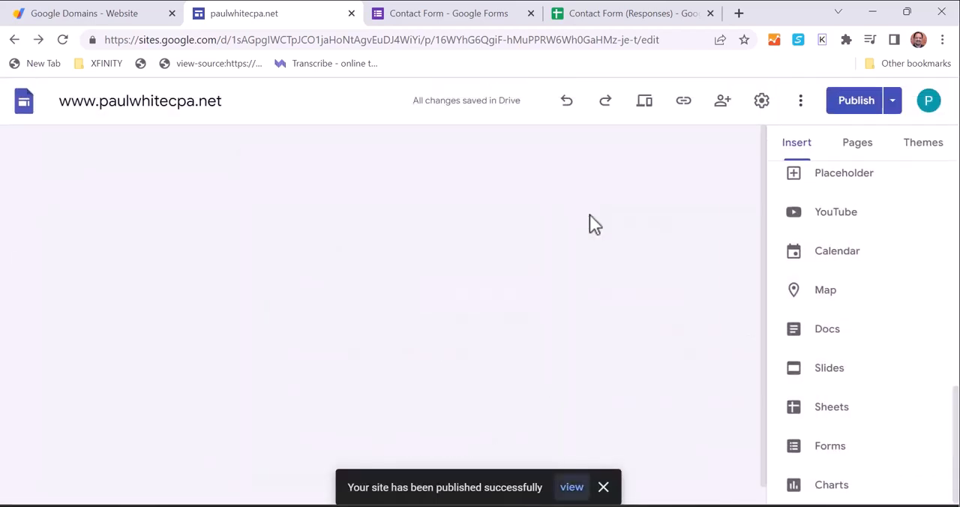
scroll(up, 3)
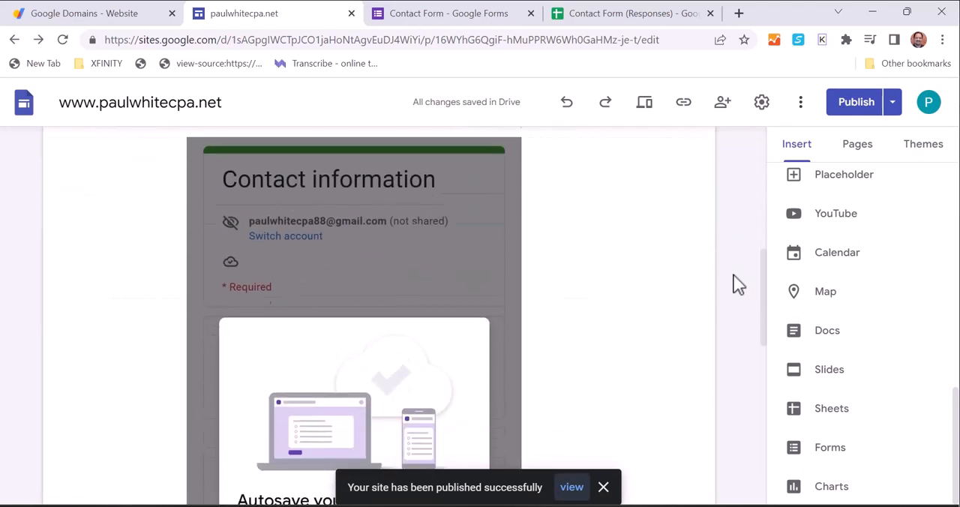
scroll(down, 3)
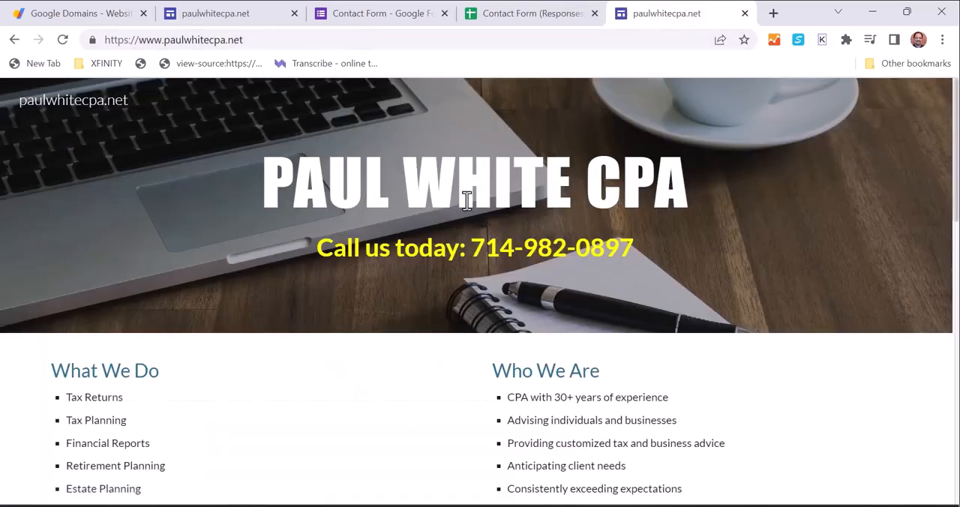
- Enter 'Scott' in the live Contact Form's Name field
scroll(down, 3)
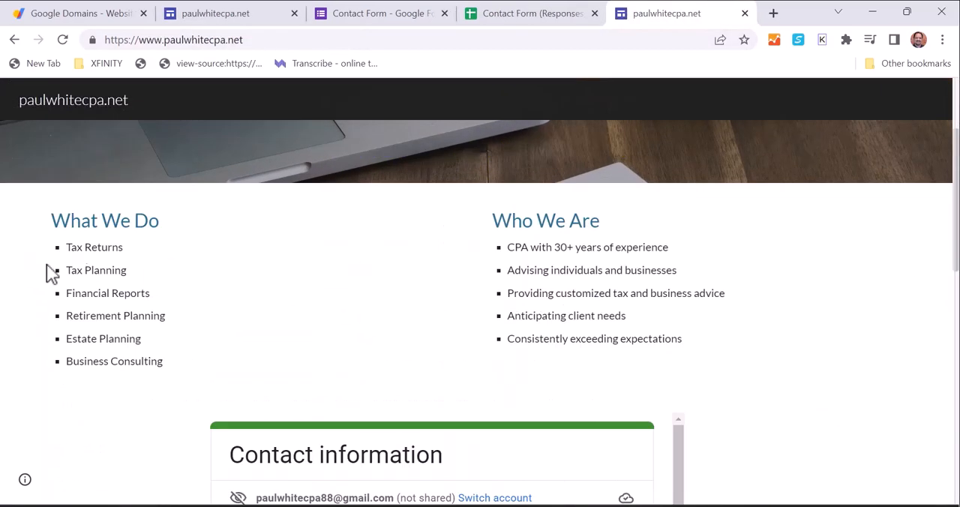
mouse_move(604, 270)
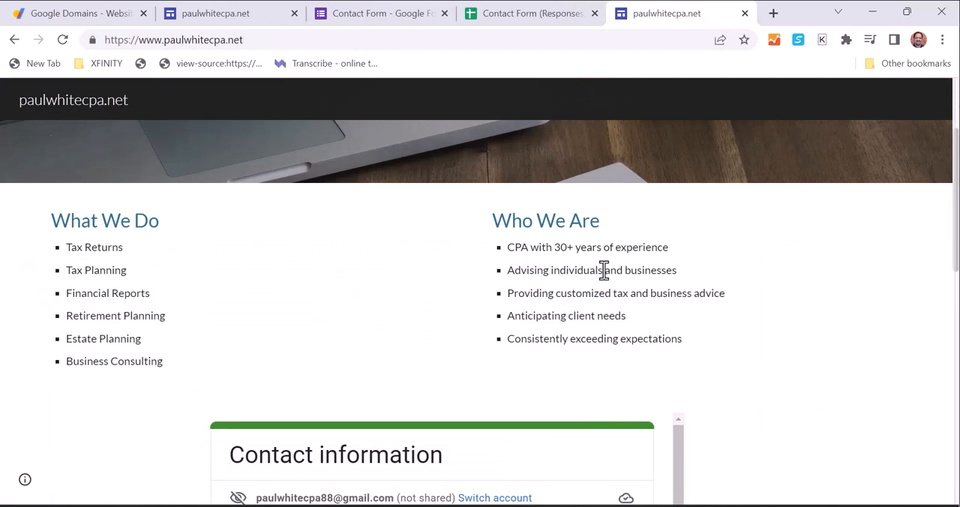
scroll(down, 3)
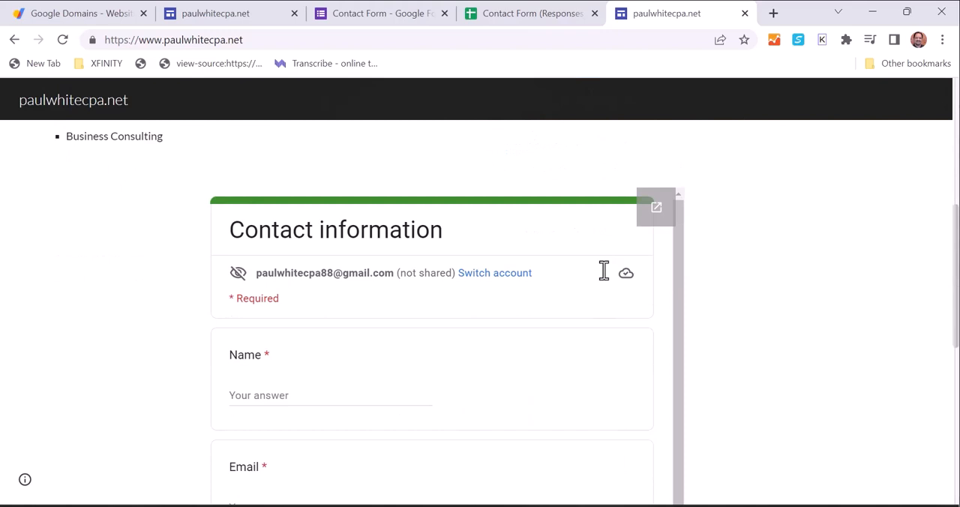
scroll(down, 3)
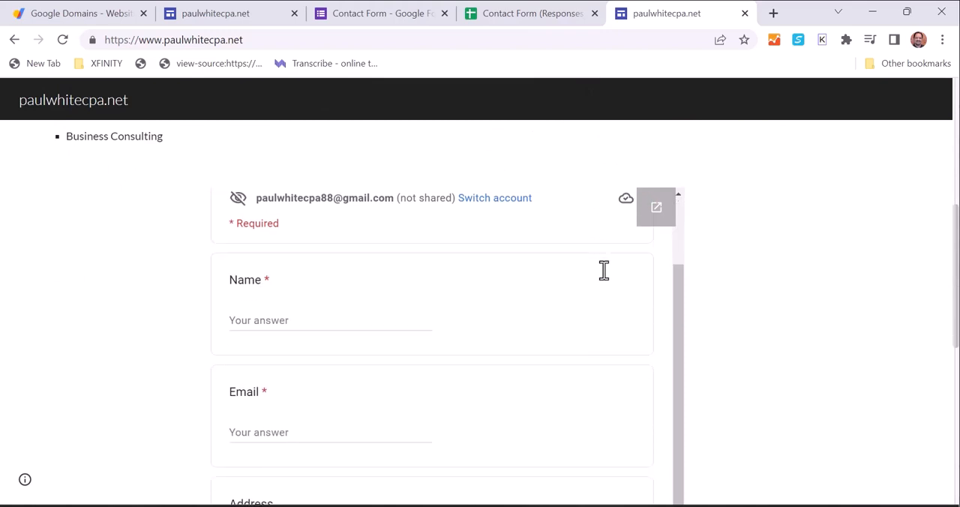
click(304, 320)
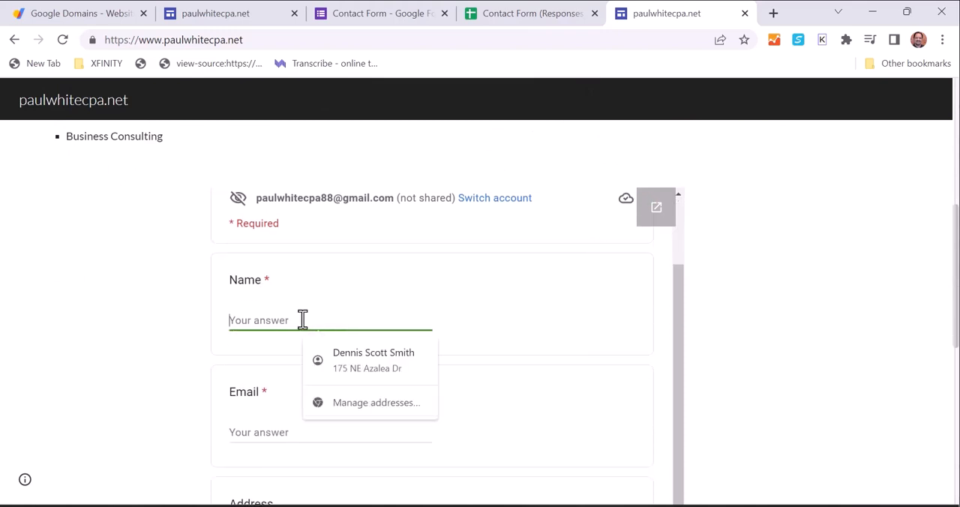
mouse_move(165, 314)
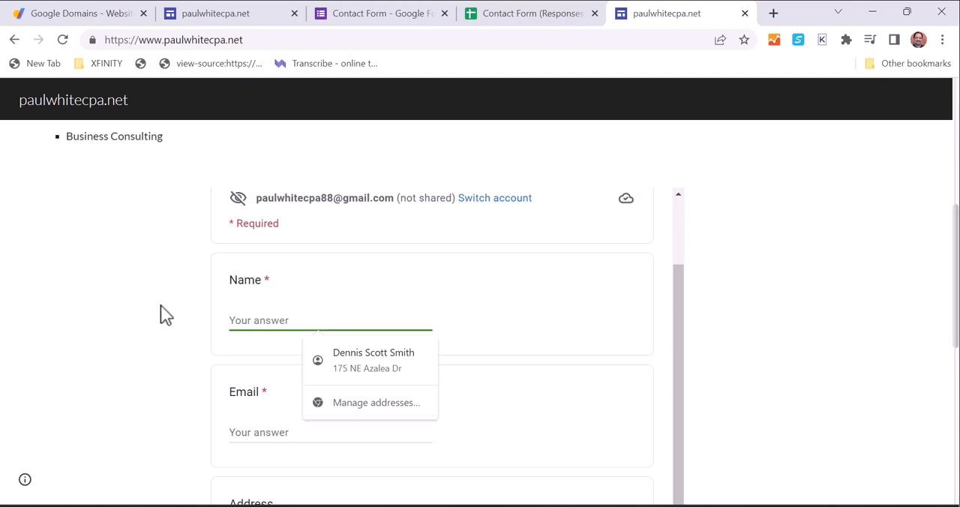
text(Scott)
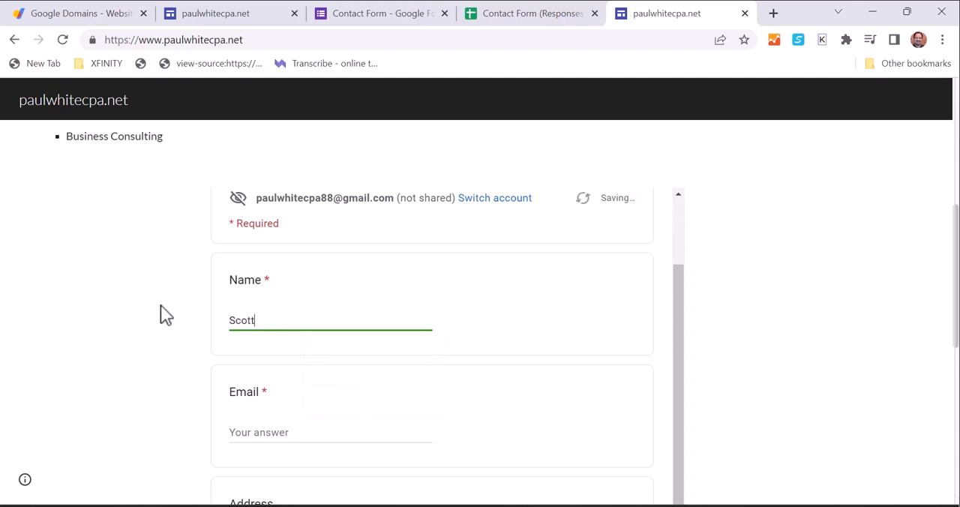
click(330, 432)
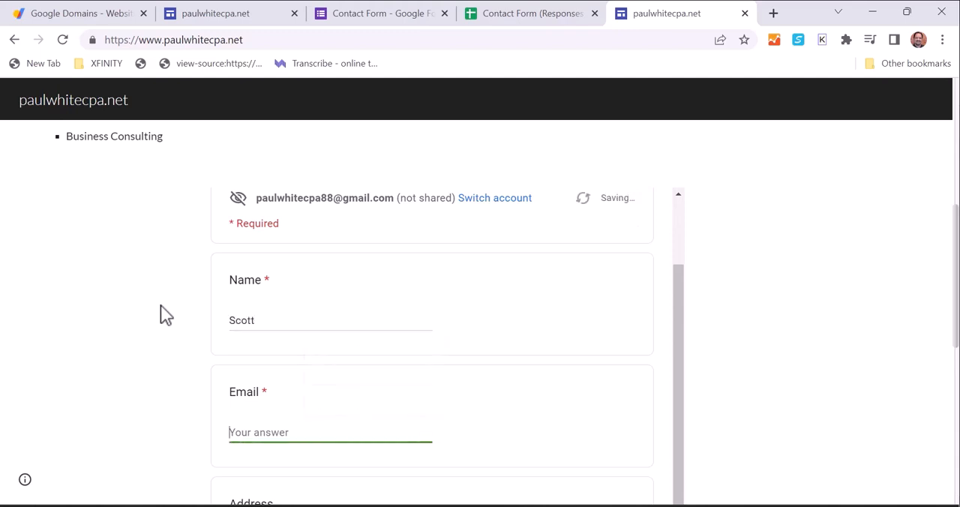
text(test.)
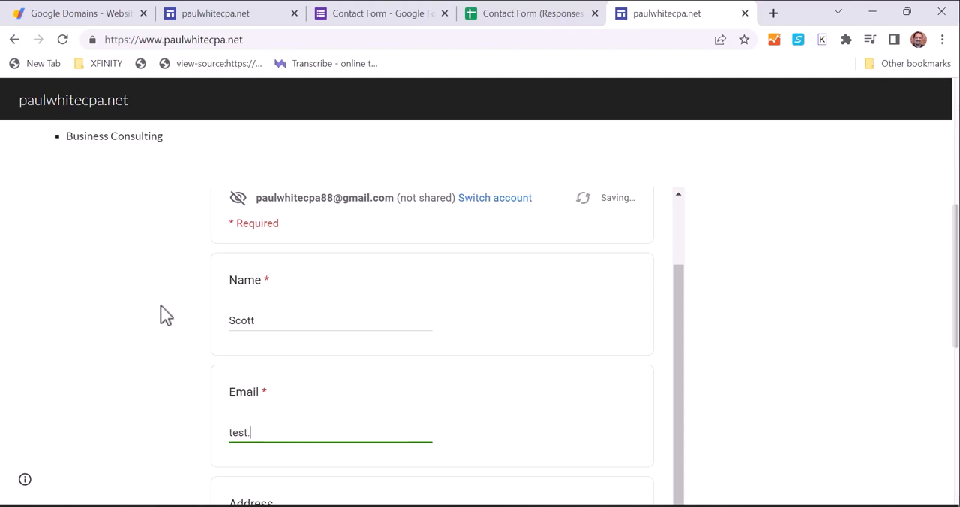
text(email@)
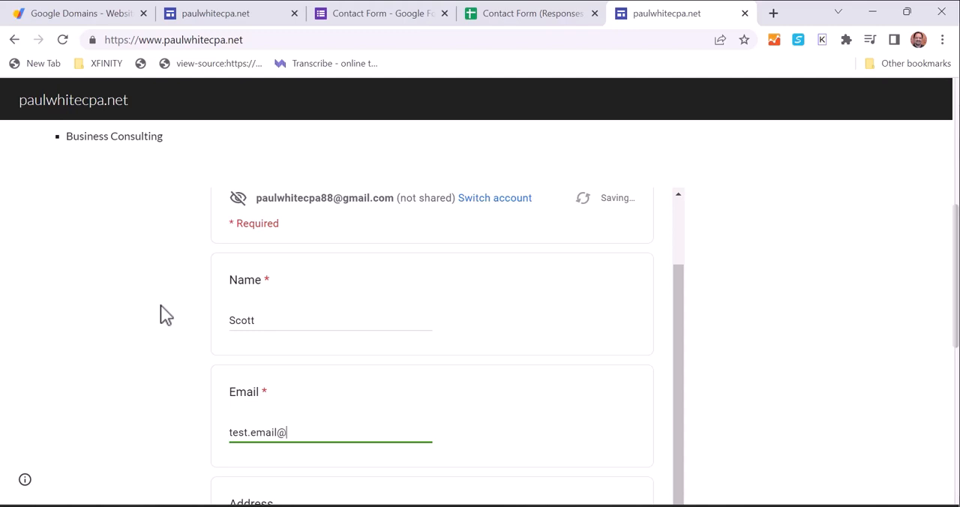
text(goog)
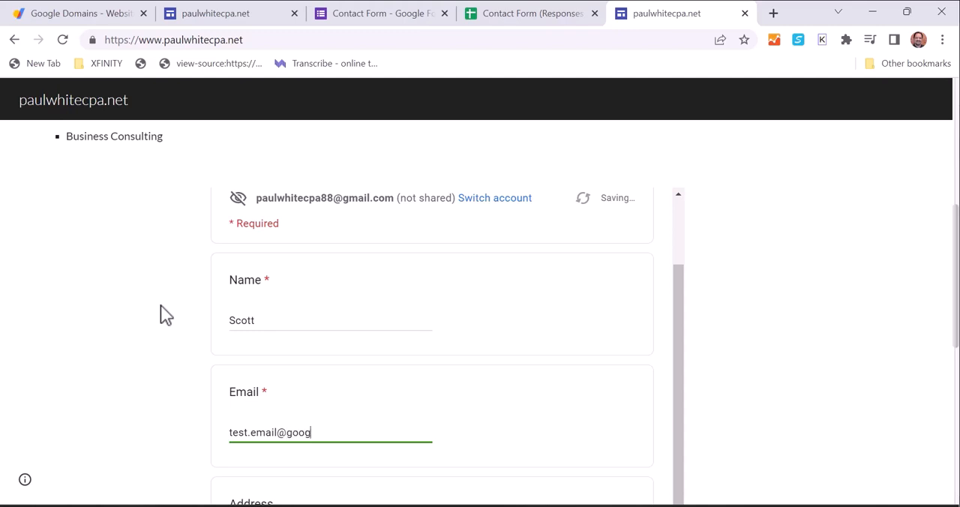
text(le.c)
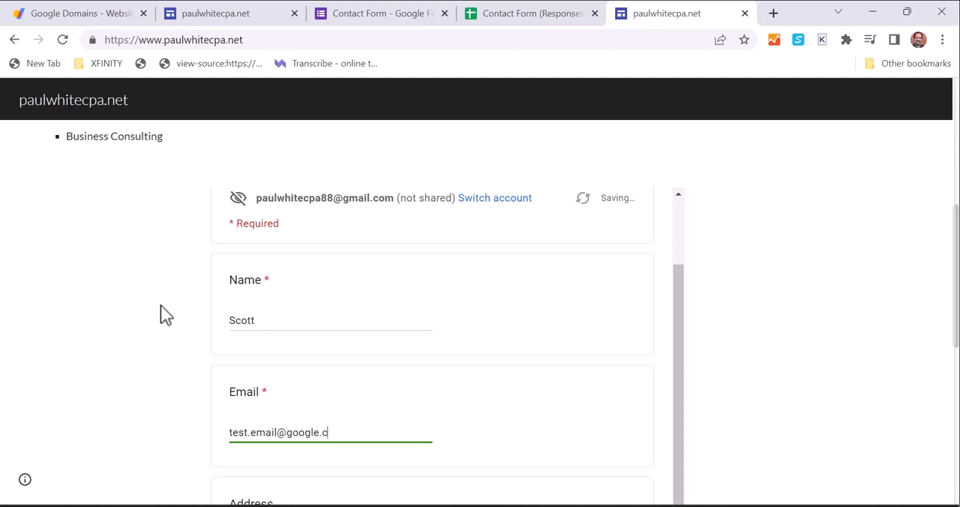
text(om)
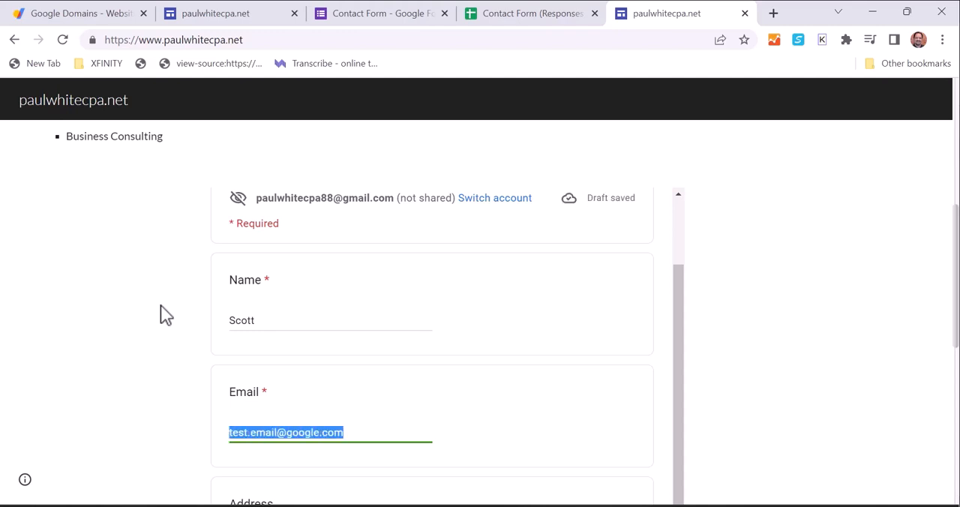
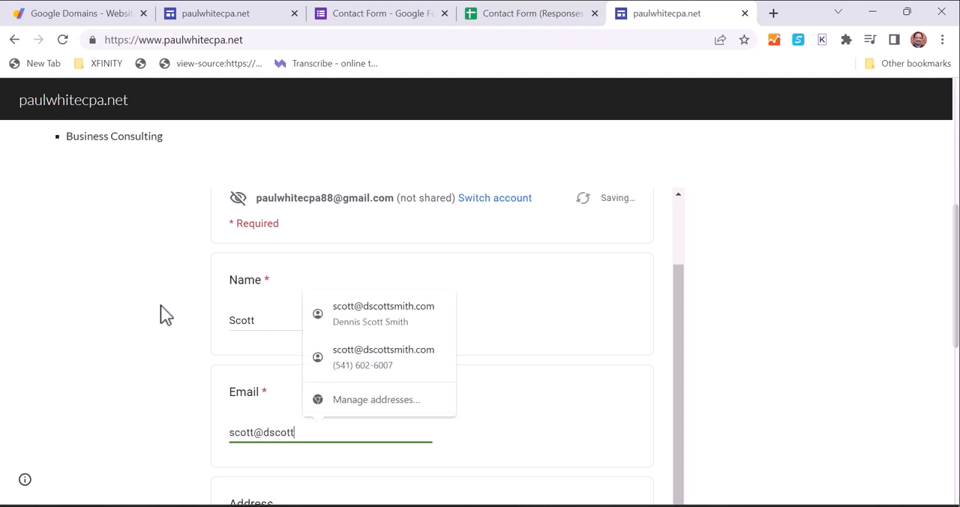
click(383, 306)
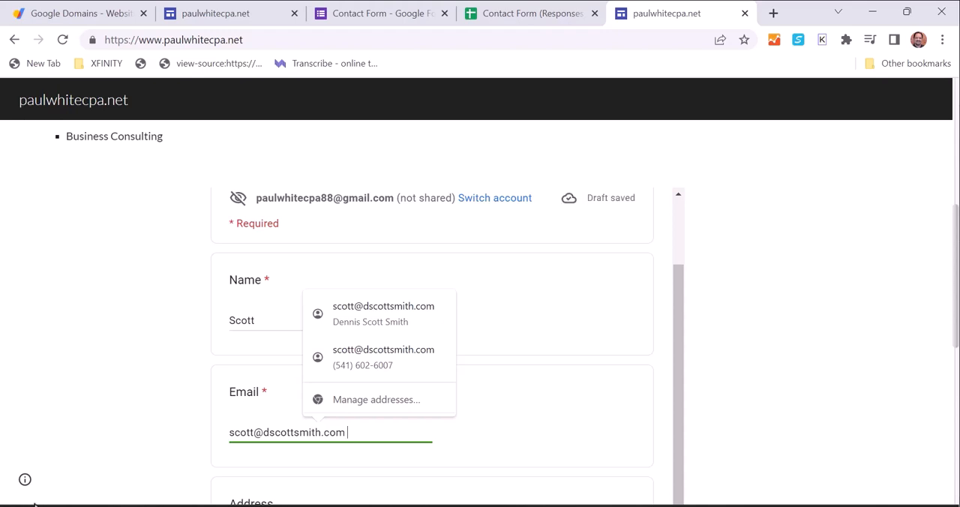
- Enter 'testing the system' as the contact form's test answer
scroll(down, 3)
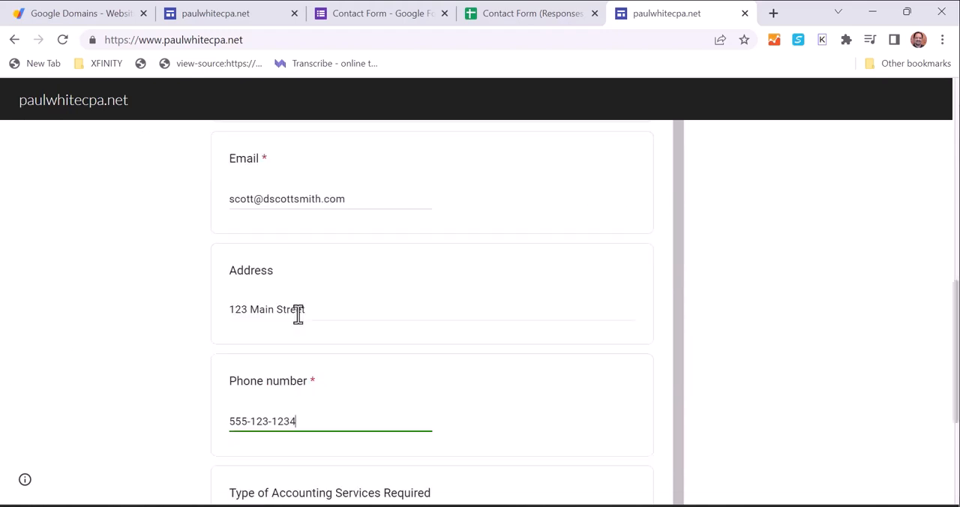
scroll(down, 3)
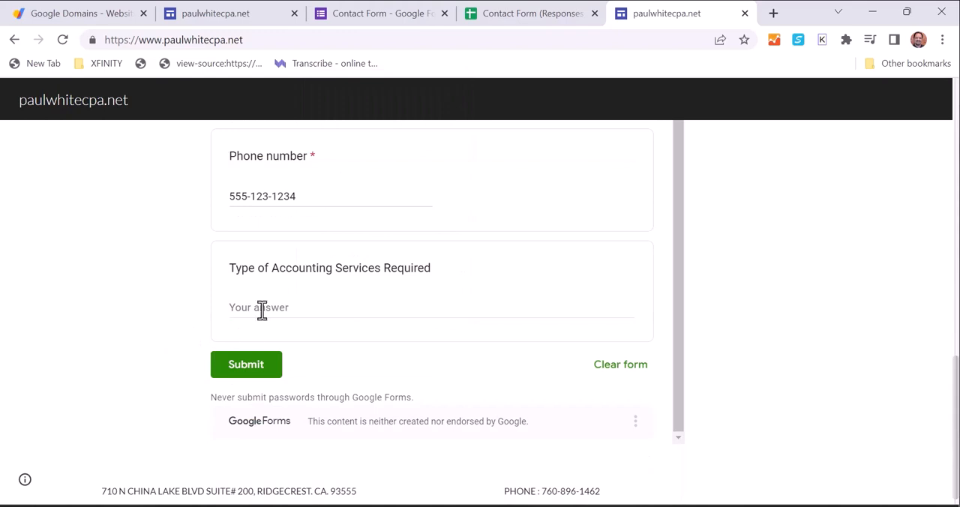
text(testi)
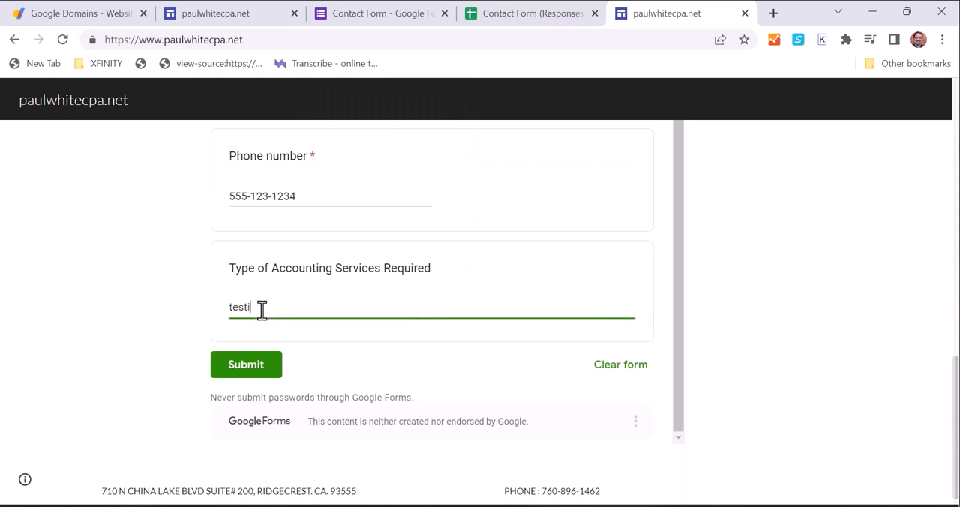
text(ng the syst)
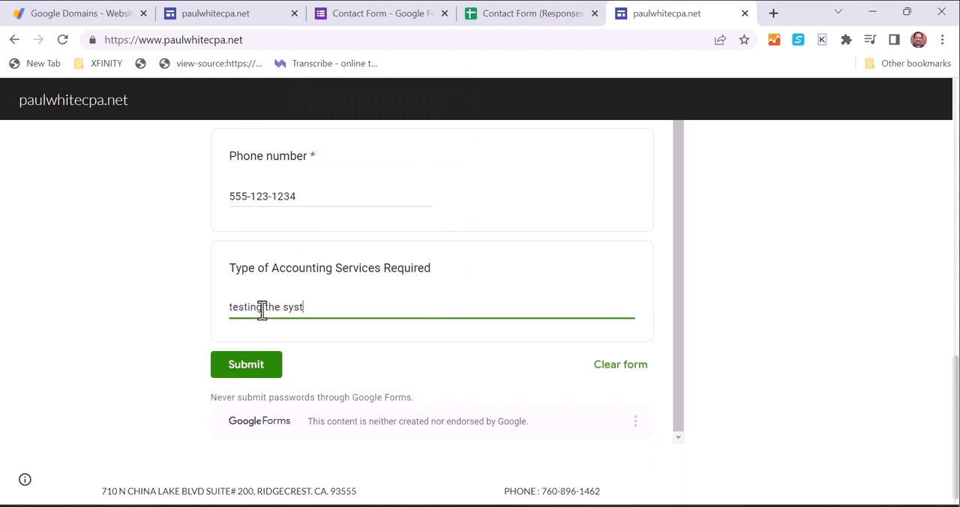
text(em)
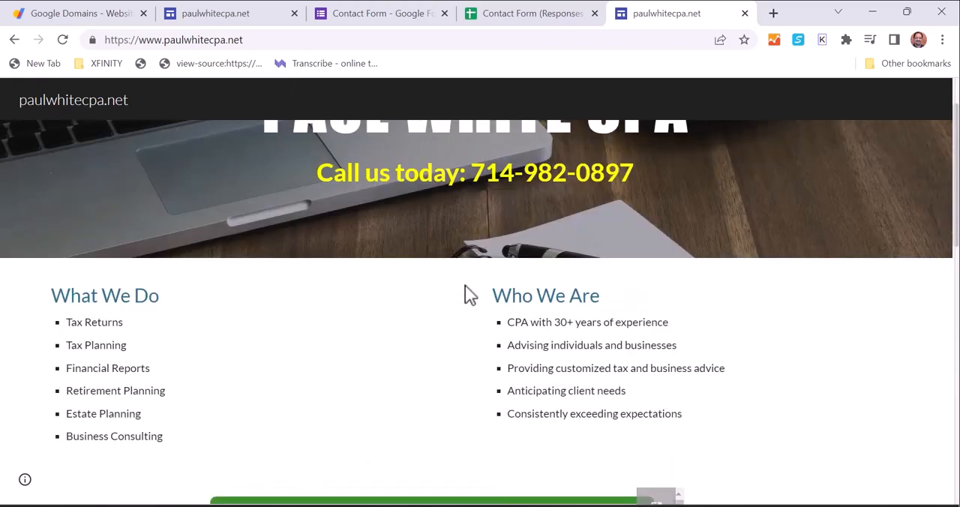
- Review the filled contact form answers and submit the test submission
scroll(down, 3)
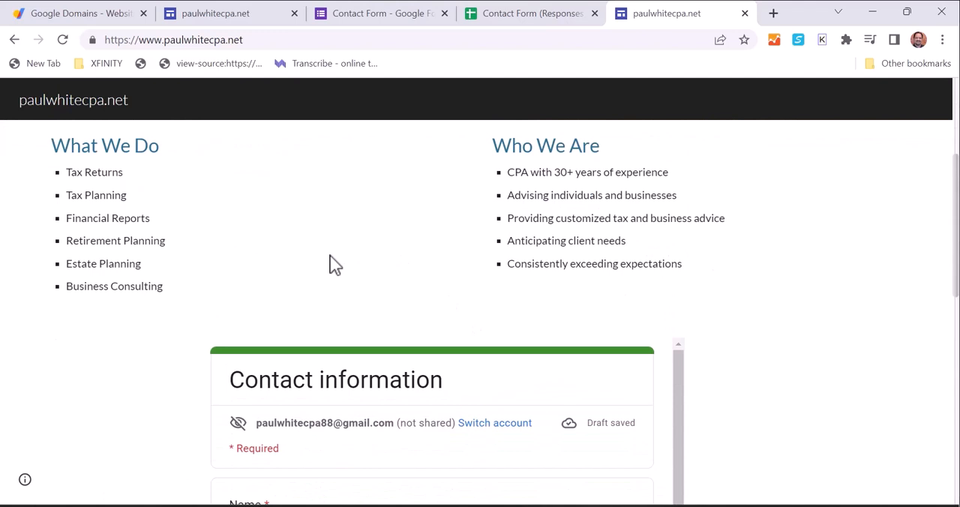
scroll(down, 3)
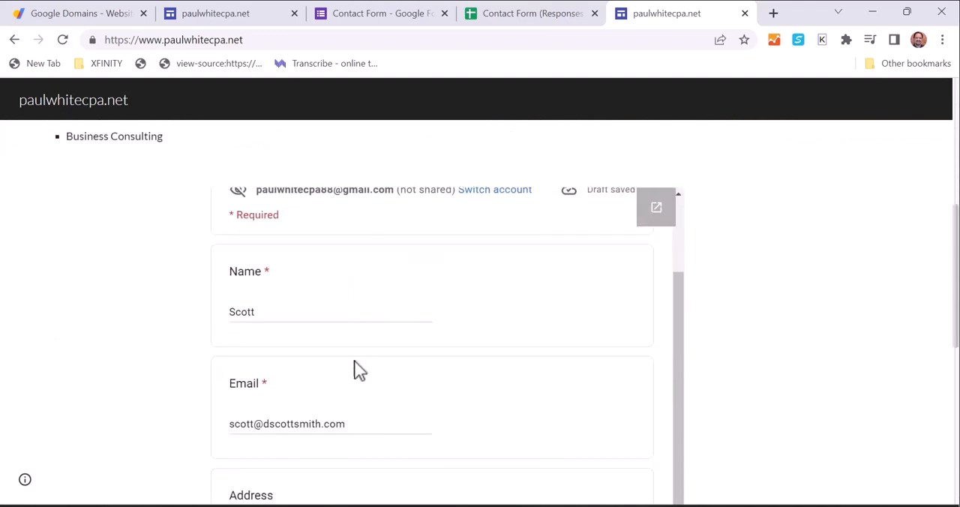
scroll(down, 3)
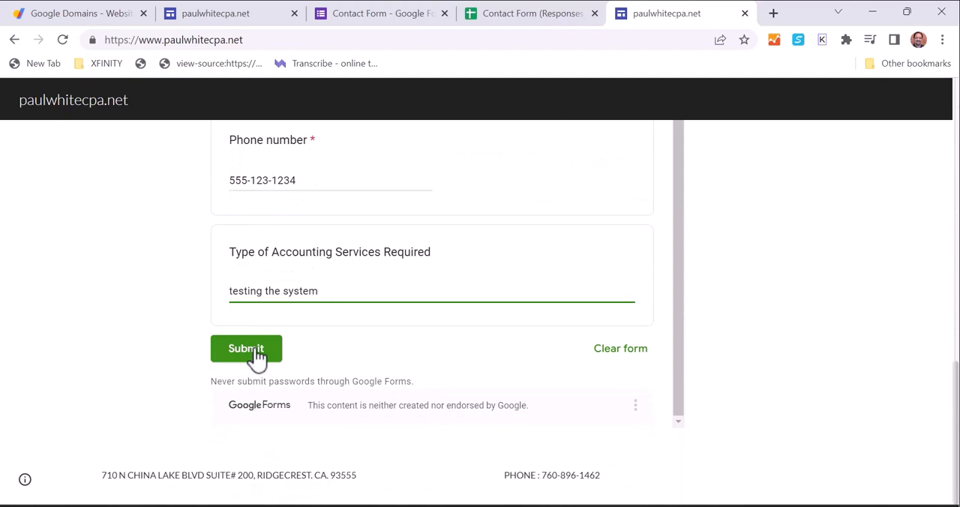
click(246, 348)
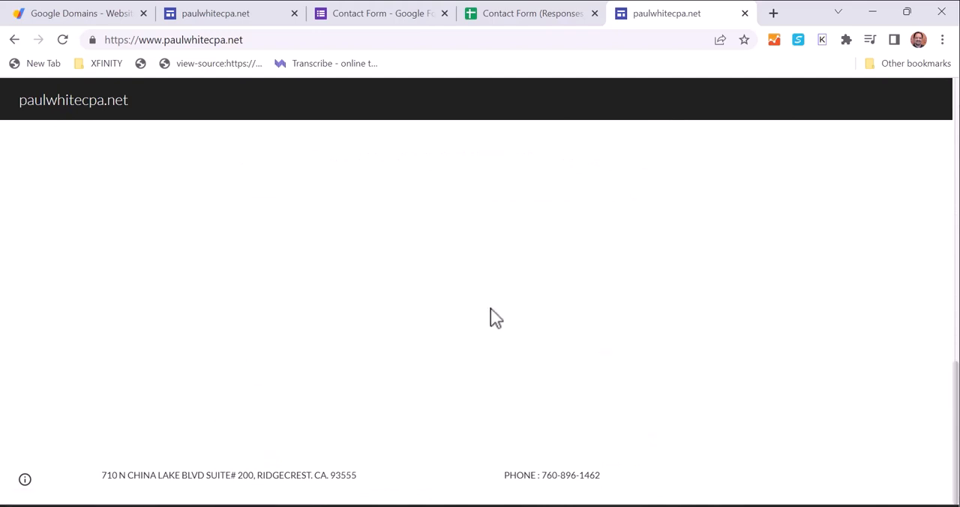